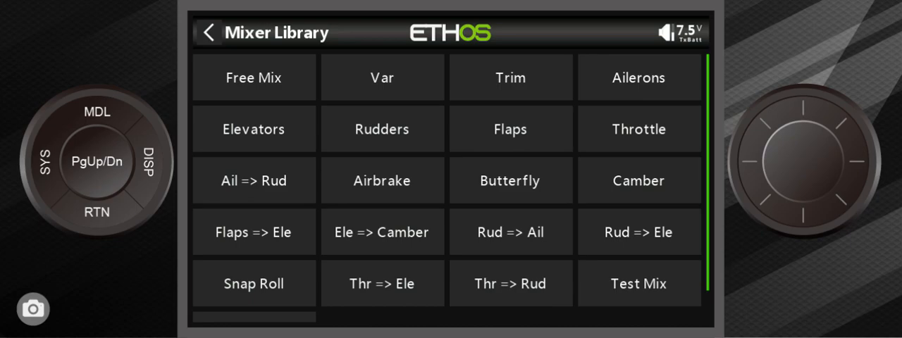
{"action": "mouse_move", "coordinate": [570, 170]}
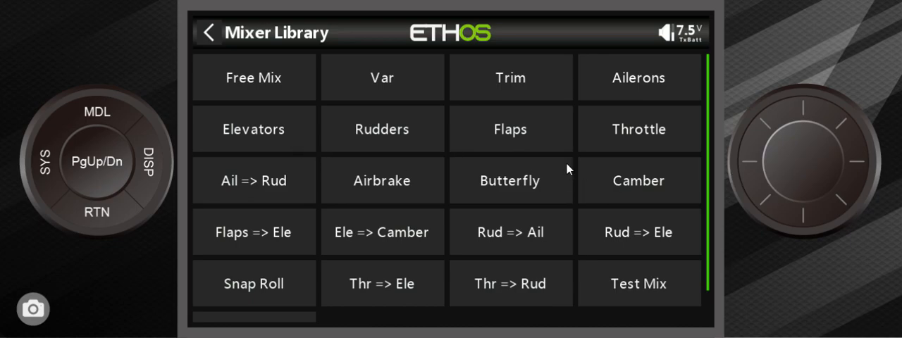
{"action": "mouse_move", "coordinate": [287, 126]}
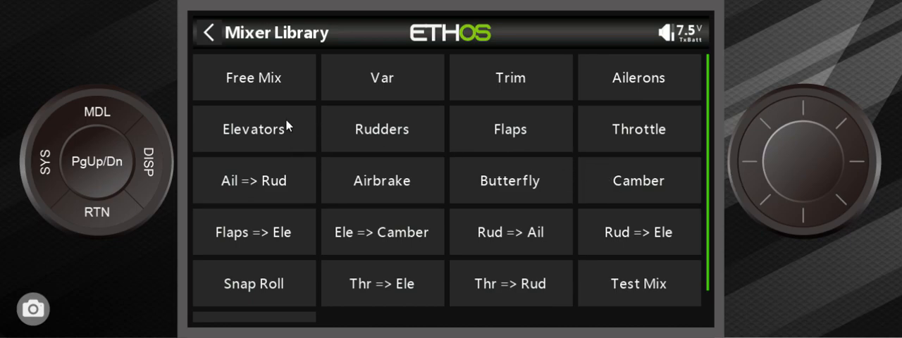
{"action": "mouse_move", "coordinate": [288, 126]}
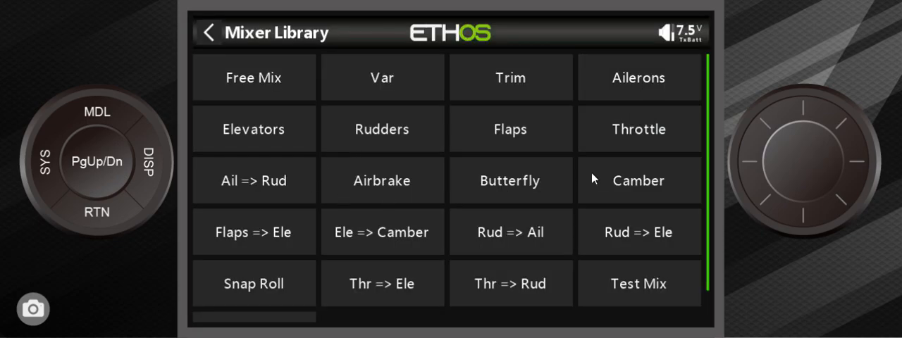
{"action": "mouse_move", "coordinate": [578, 197]}
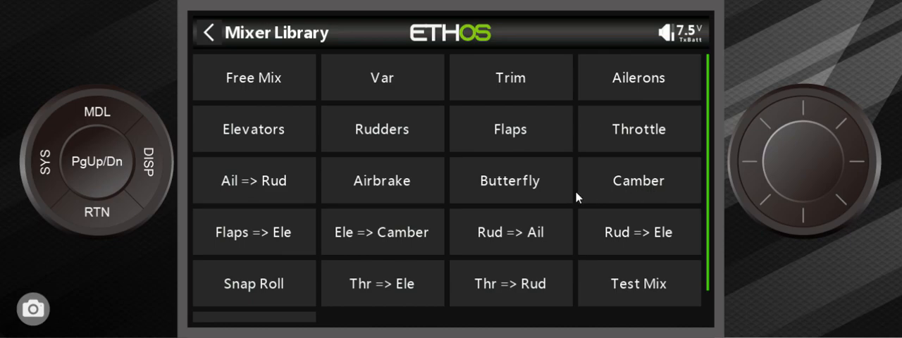
{"action": "mouse_move", "coordinate": [620, 192]}
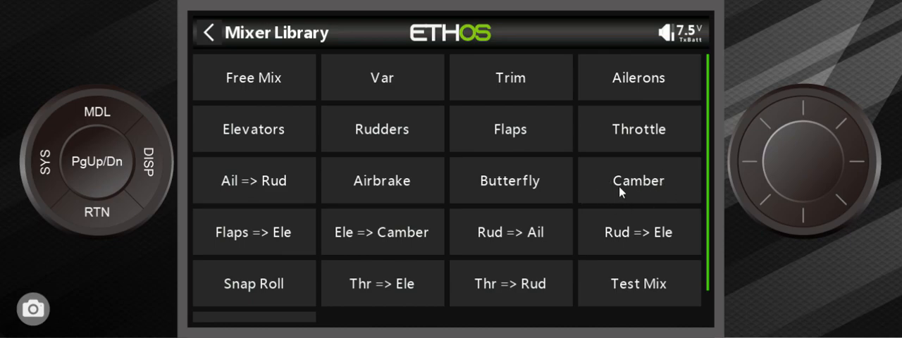
{"action": "mouse_move", "coordinate": [647, 189]}
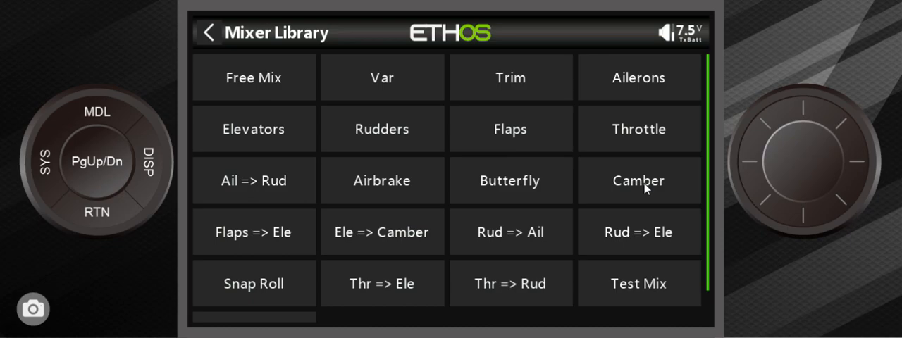
{"action": "mouse_move", "coordinate": [406, 253]}
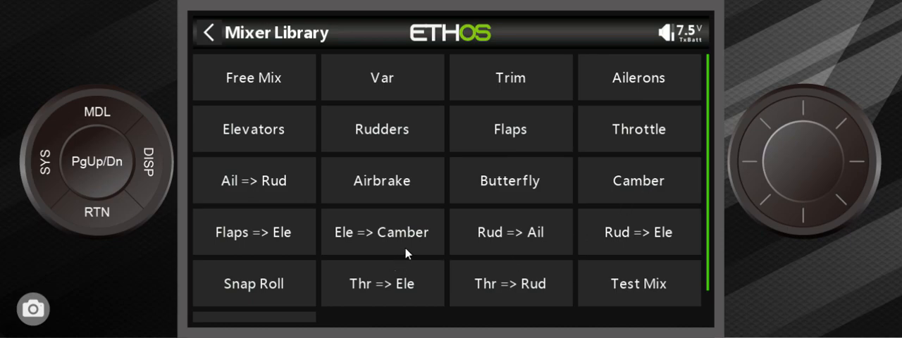
{"action": "mouse_move", "coordinate": [490, 217]}
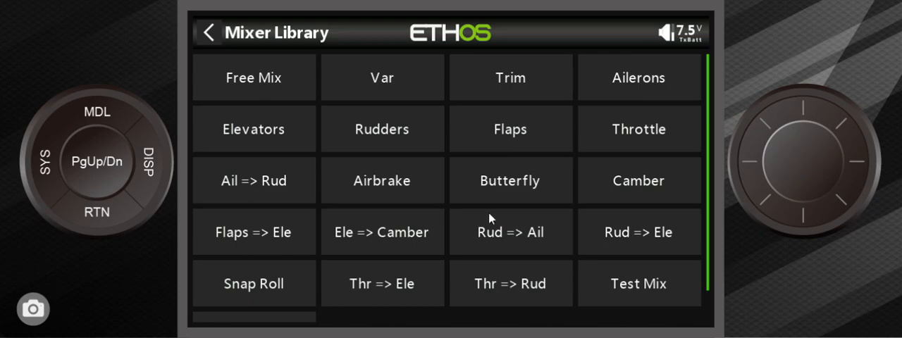
{"action": "mouse_move", "coordinate": [530, 231]}
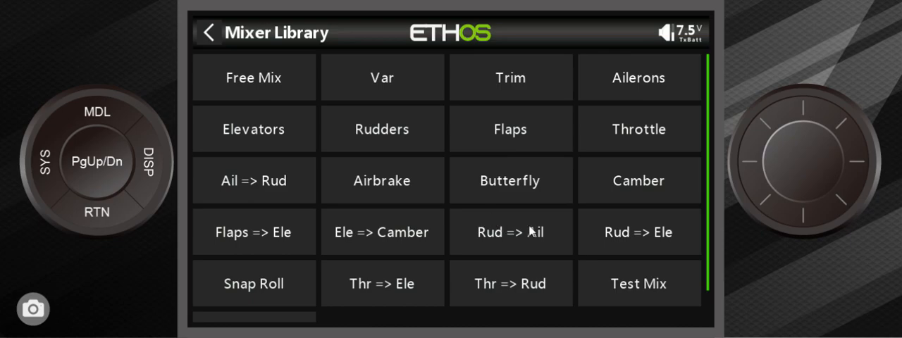
{"action": "mouse_move", "coordinate": [420, 206]}
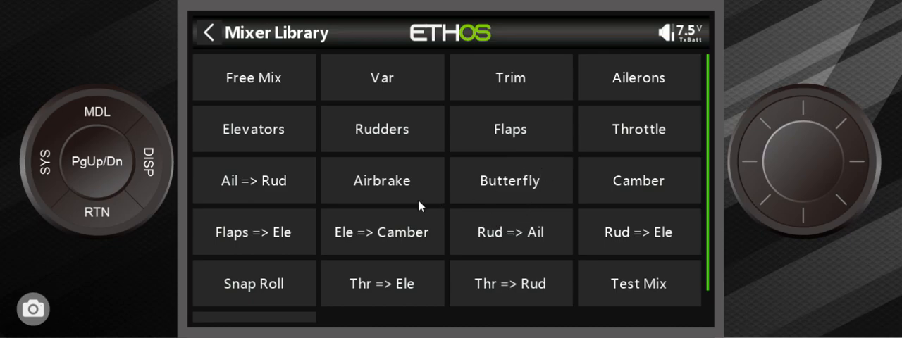
{"action": "mouse_move", "coordinate": [544, 172]}
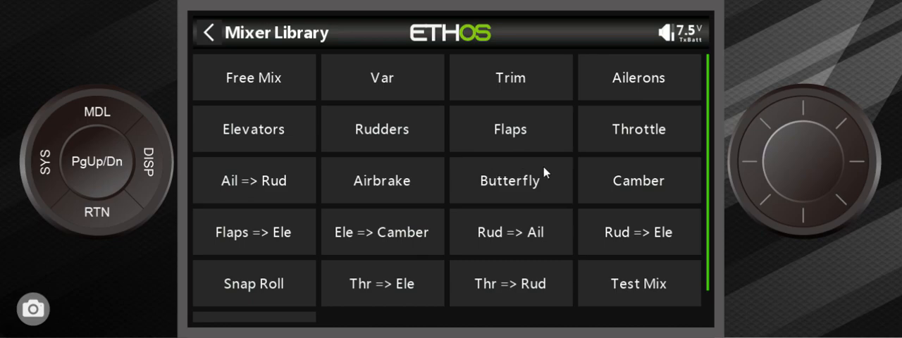
{"action": "mouse_move", "coordinate": [418, 130]}
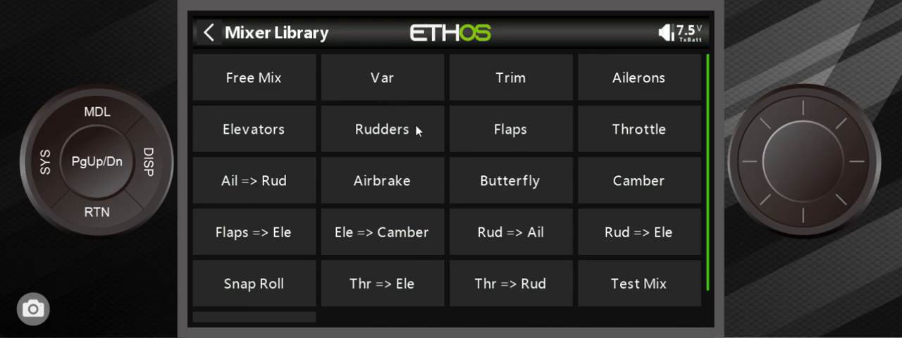
{"action": "mouse_move", "coordinate": [647, 152]}
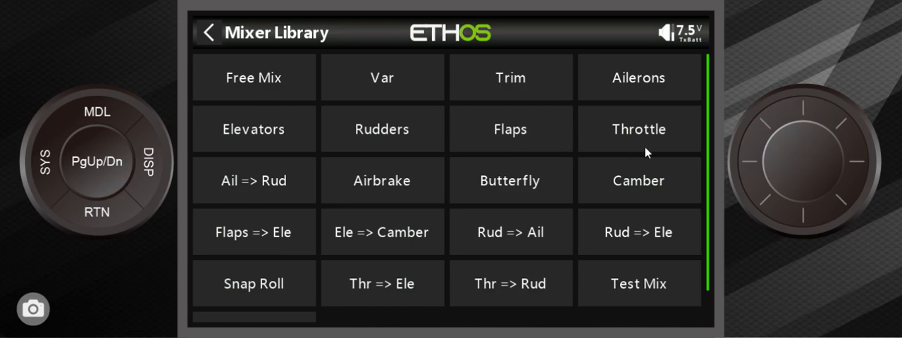
{"action": "mouse_move", "coordinate": [523, 144]}
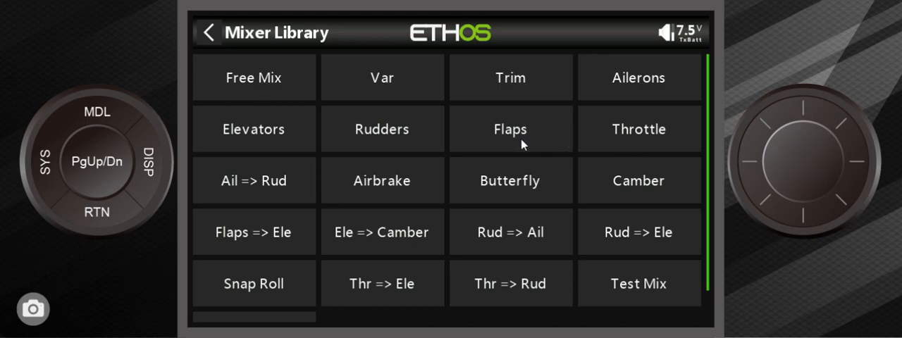
{"action": "mouse_move", "coordinate": [322, 110]}
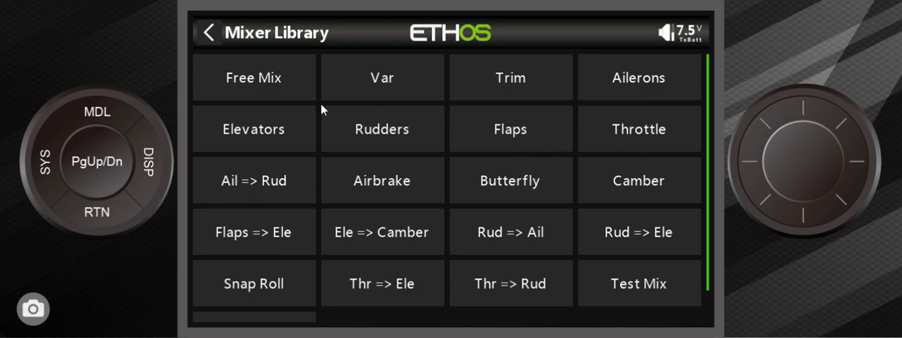
{"action": "mouse_move", "coordinate": [544, 150]}
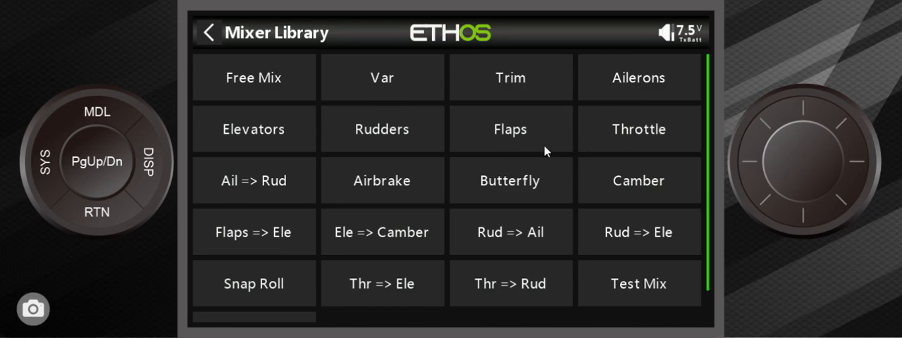
{"action": "mouse_move", "coordinate": [307, 160]}
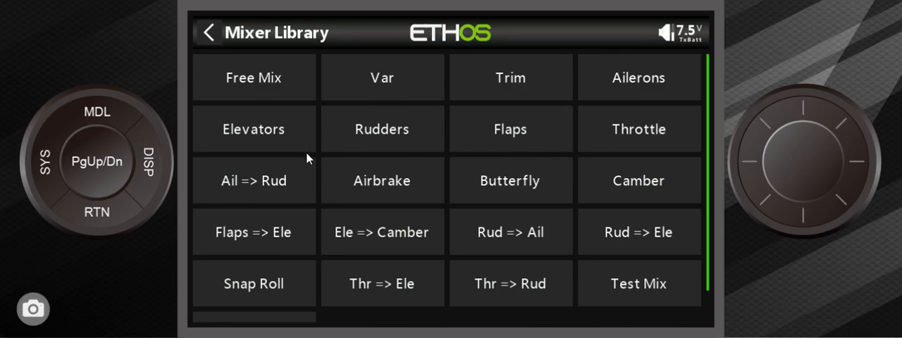
{"action": "mouse_move", "coordinate": [319, 104]}
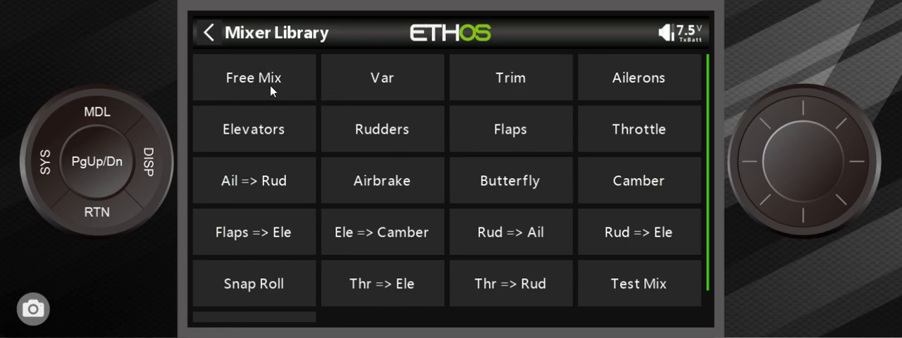
{"action": "mouse_move", "coordinate": [425, 97]}
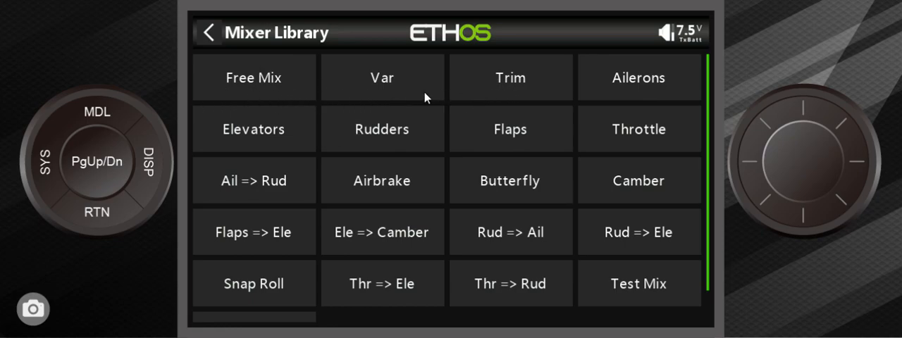
{"action": "mouse_move", "coordinate": [497, 117]}
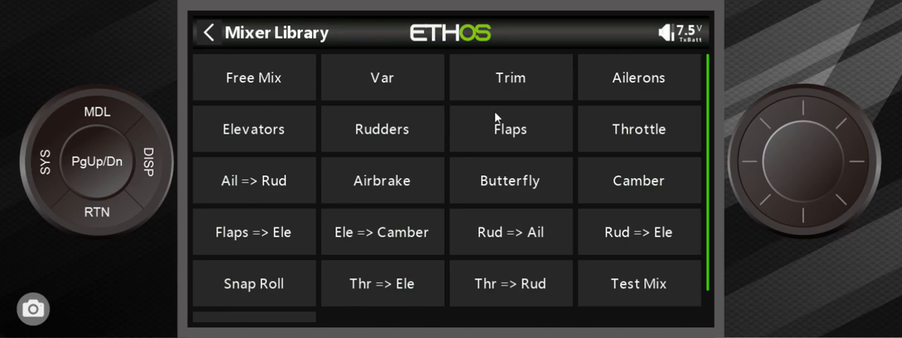
{"action": "mouse_move", "coordinate": [531, 132]}
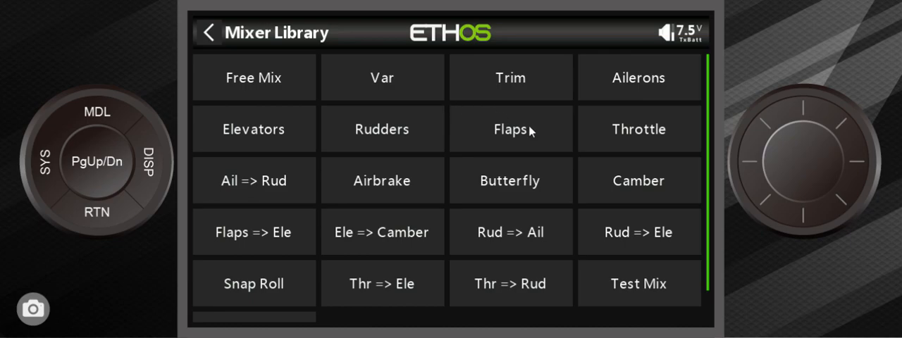
{"action": "mouse_move", "coordinate": [513, 135]}
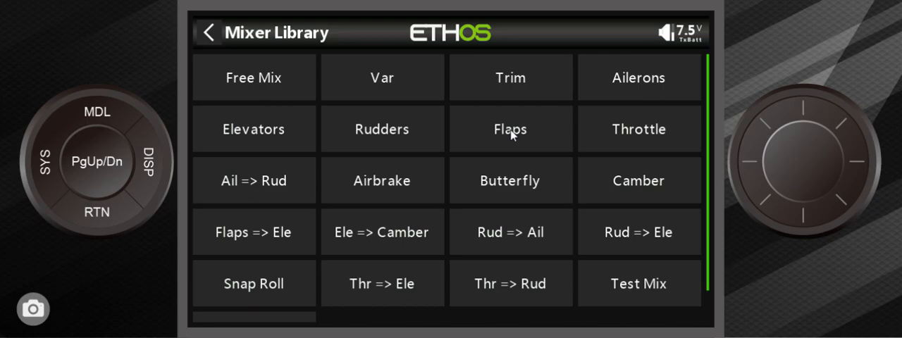
{"action": "mouse_move", "coordinate": [542, 133]}
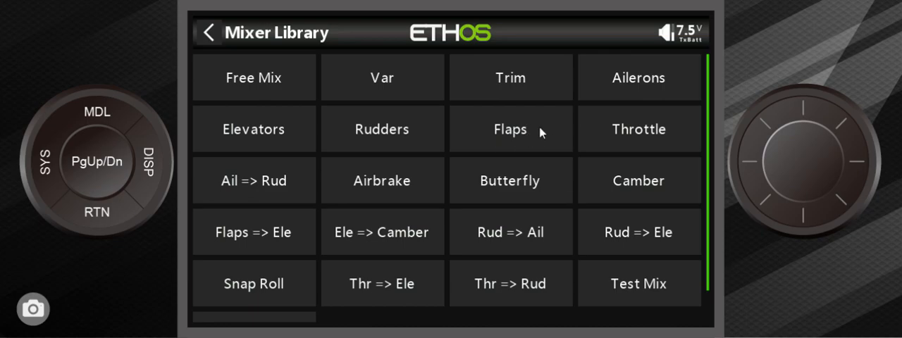
{"action": "mouse_move", "coordinate": [656, 76]}
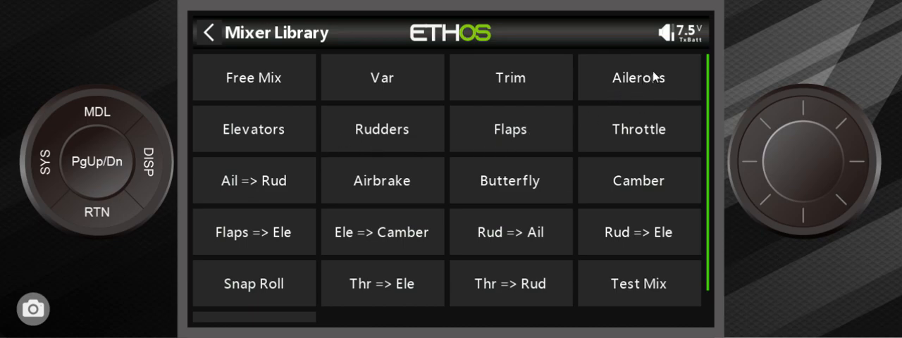
{"action": "mouse_move", "coordinate": [307, 144]}
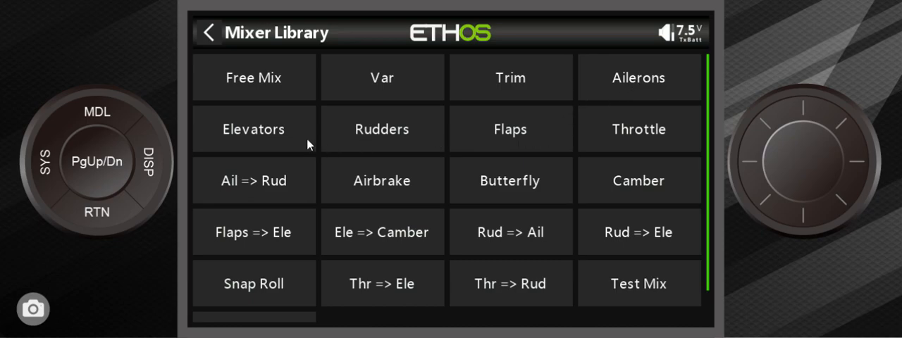
{"action": "mouse_move", "coordinate": [407, 133]}
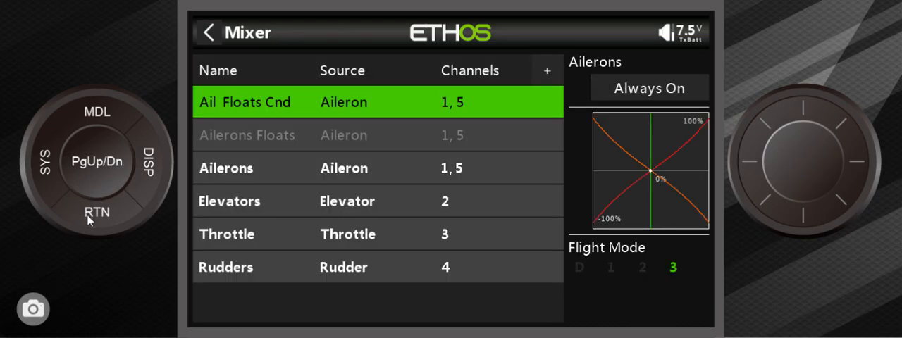
{"action": "mouse_move", "coordinate": [355, 254]}
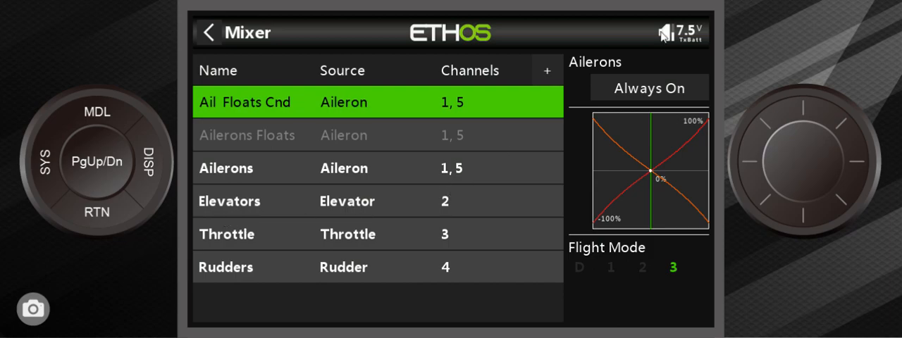
{"action": "mouse_move", "coordinate": [107, 220]}
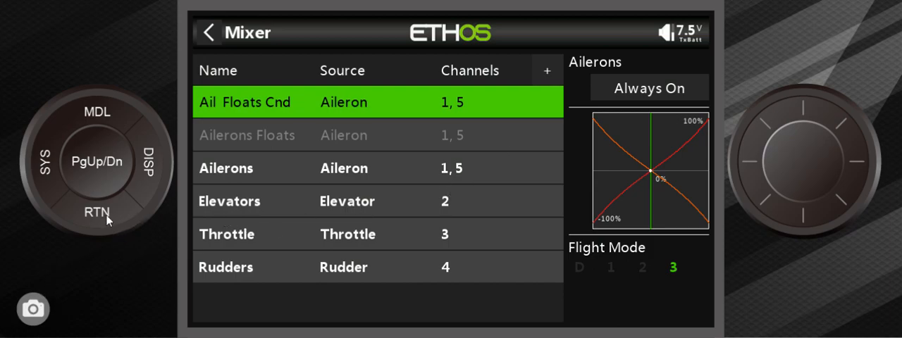
Step: Bring up the Mixer Library of preset mixes (Ailerons, Flaps, Throttle)
{"action": "left_click", "coordinate": [547, 70]}
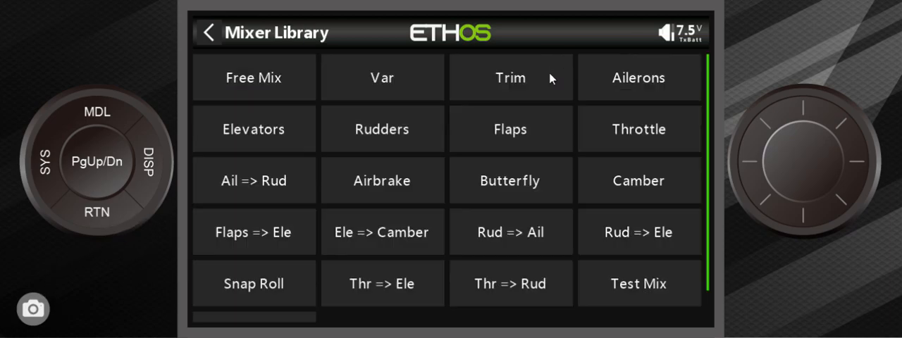
{"action": "mouse_move", "coordinate": [567, 129]}
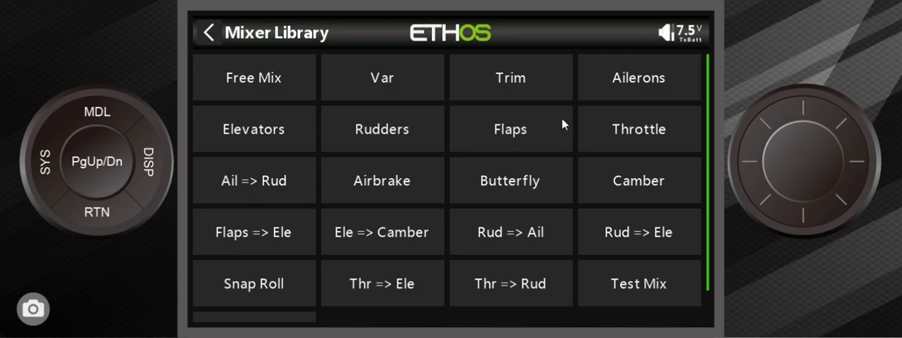
{"action": "mouse_move", "coordinate": [513, 112]}
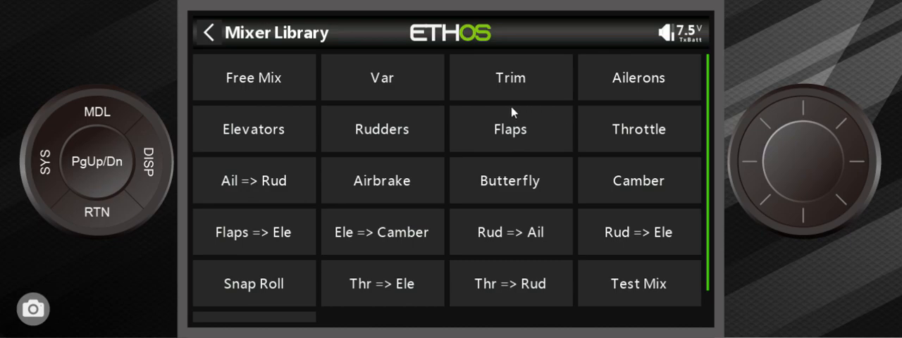
{"action": "mouse_move", "coordinate": [634, 86]}
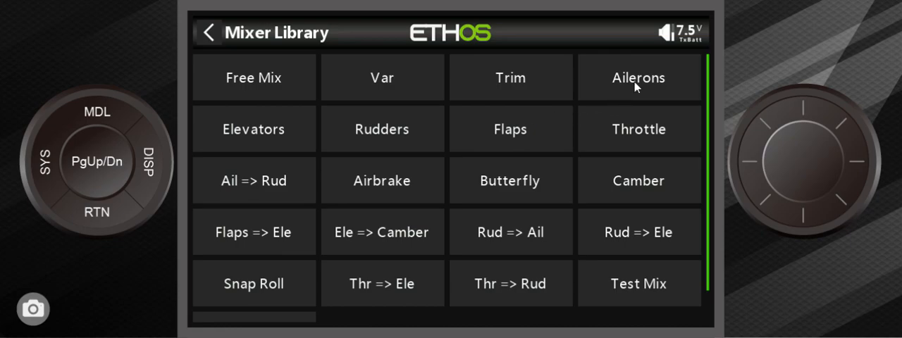
Step: Add an Ailerons mix from the library and return to the Model menu
{"action": "left_click", "coordinate": [638, 78]}
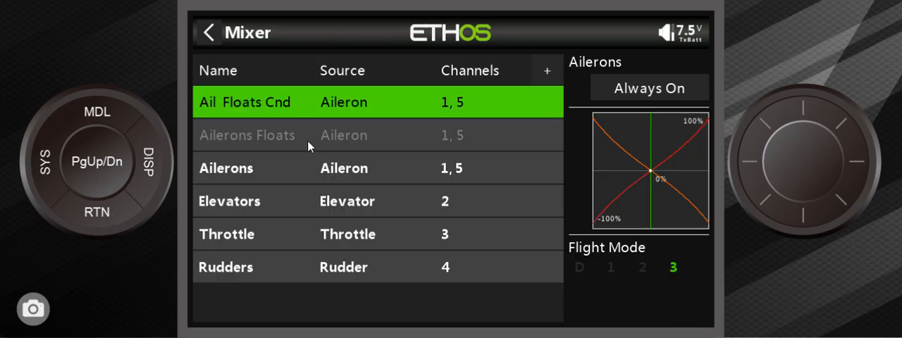
{"action": "mouse_move", "coordinate": [39, 209]}
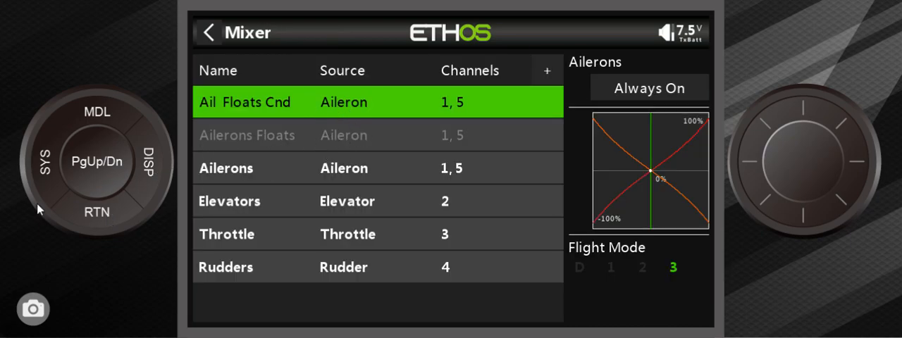
{"action": "left_click", "coordinate": [97, 211]}
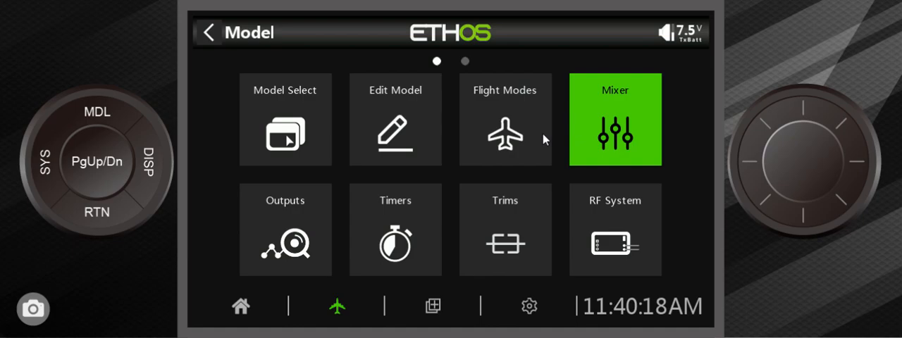
Step: Show the Flight Modes list with Default, NO FLOATS, FLOATS and FLOATS CDY DRP
{"action": "left_click", "coordinate": [504, 119]}
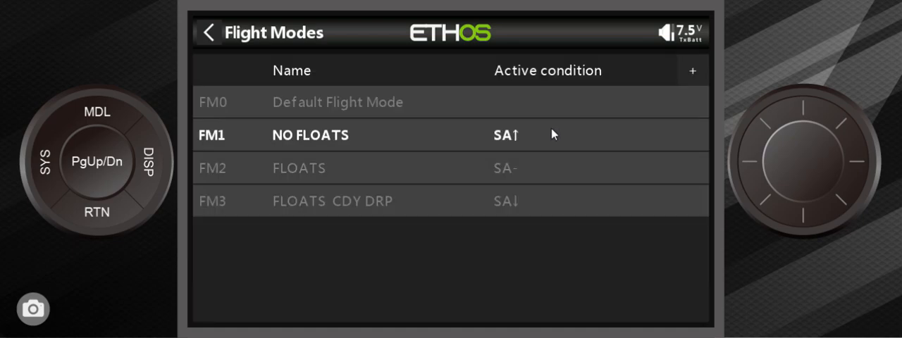
{"action": "mouse_move", "coordinate": [541, 124]}
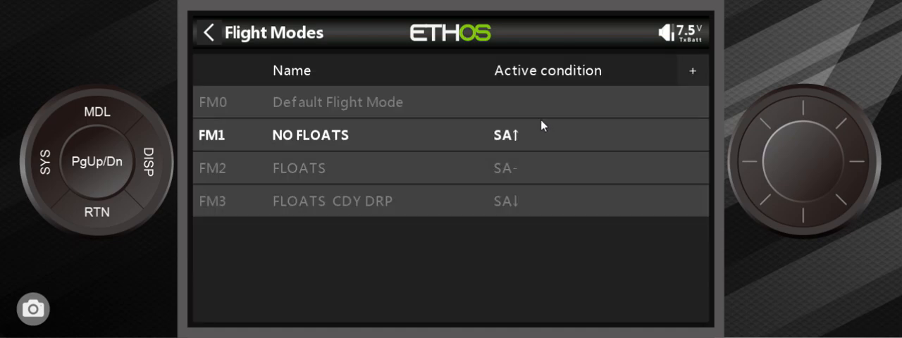
{"action": "mouse_move", "coordinate": [513, 163]}
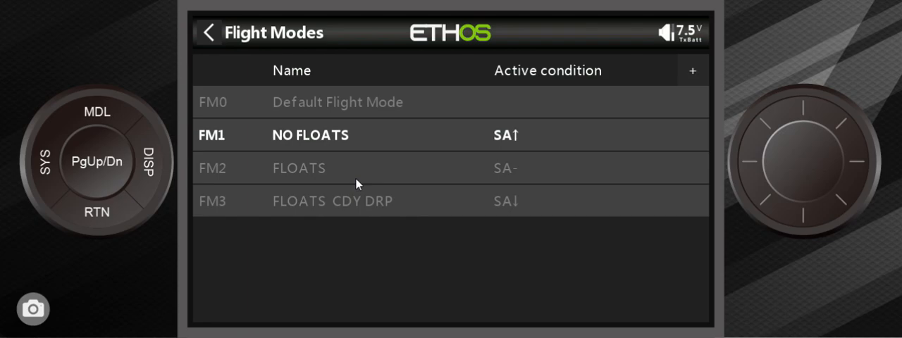
{"action": "mouse_move", "coordinate": [372, 169]}
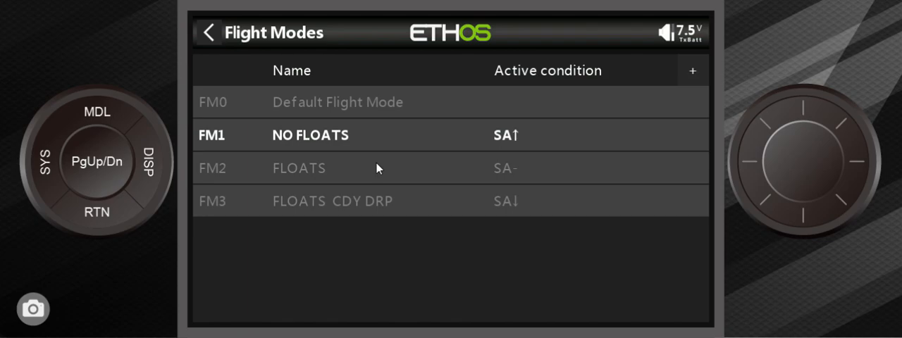
{"action": "mouse_move", "coordinate": [401, 163]}
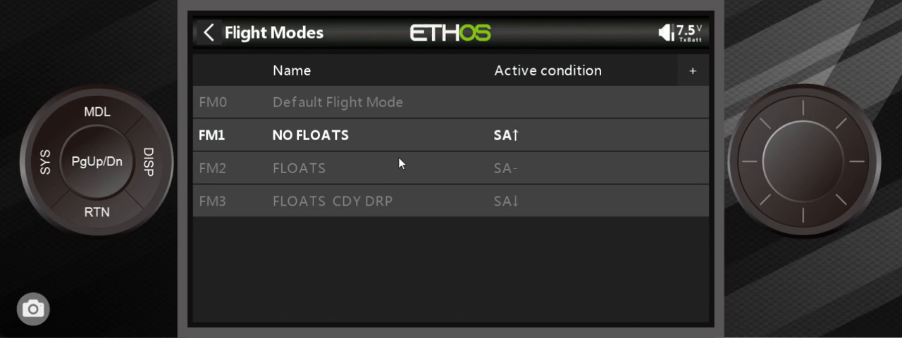
{"action": "mouse_move", "coordinate": [418, 150]}
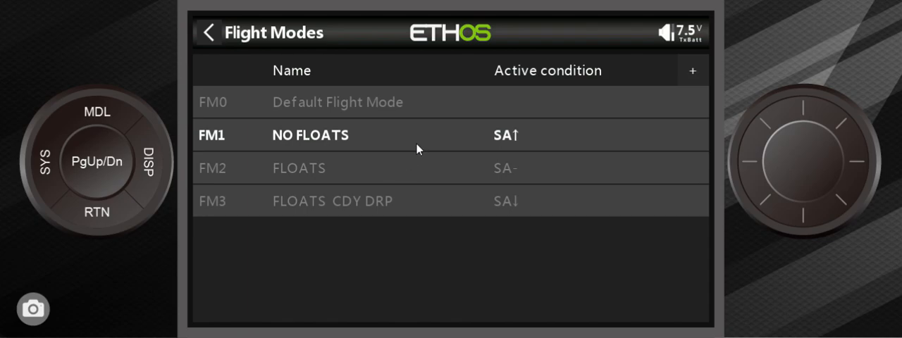
{"action": "mouse_move", "coordinate": [383, 168]}
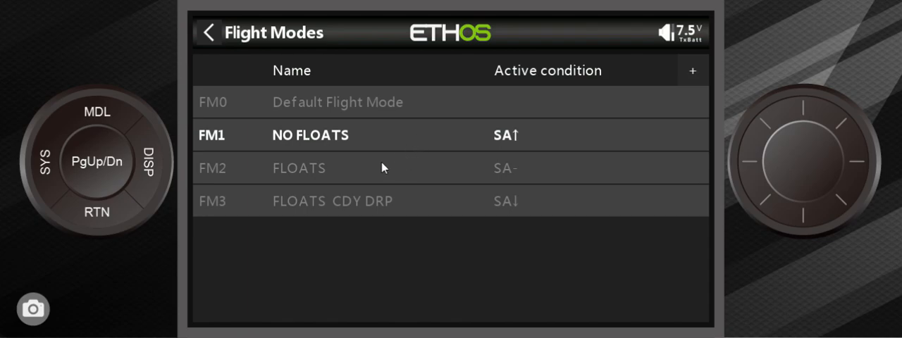
{"action": "mouse_move", "coordinate": [368, 174]}
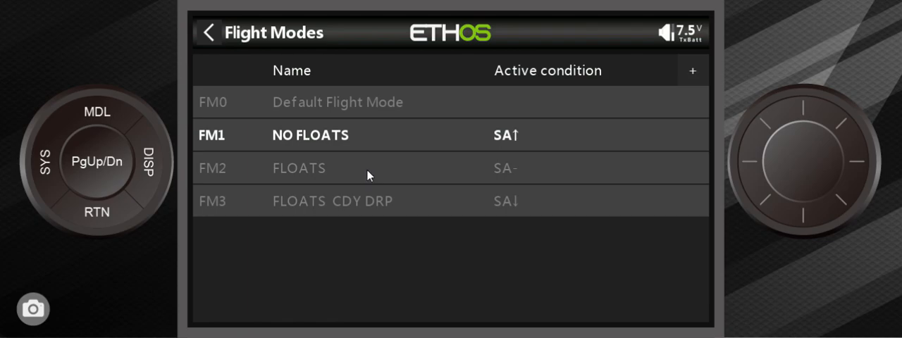
{"action": "mouse_move", "coordinate": [392, 141]}
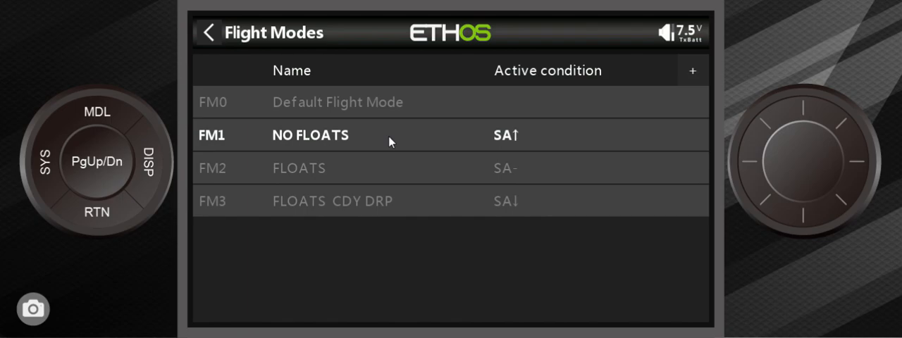
{"action": "mouse_move", "coordinate": [367, 176]}
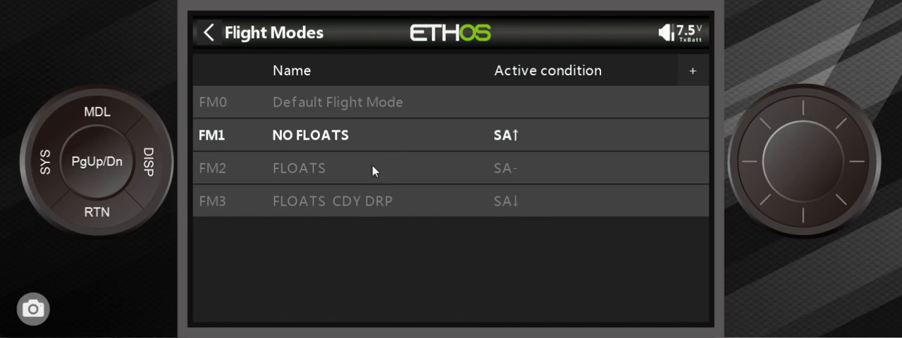
{"action": "mouse_move", "coordinate": [366, 171]}
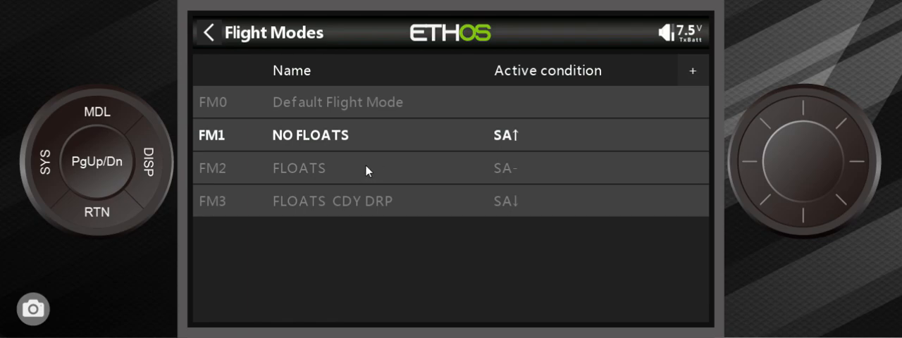
{"action": "mouse_move", "coordinate": [378, 167]}
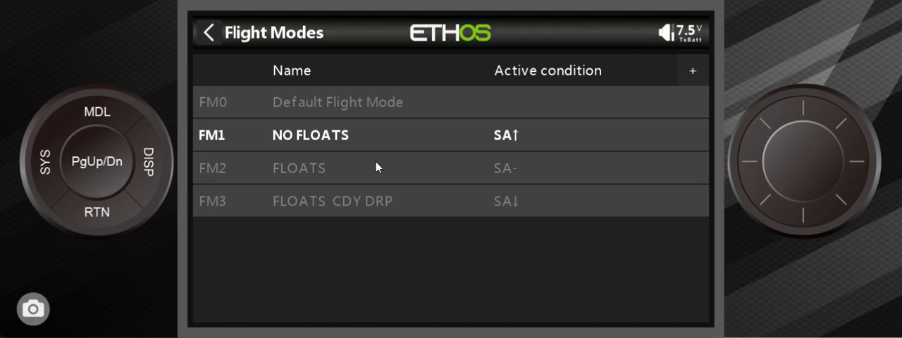
{"action": "mouse_move", "coordinate": [388, 162]}
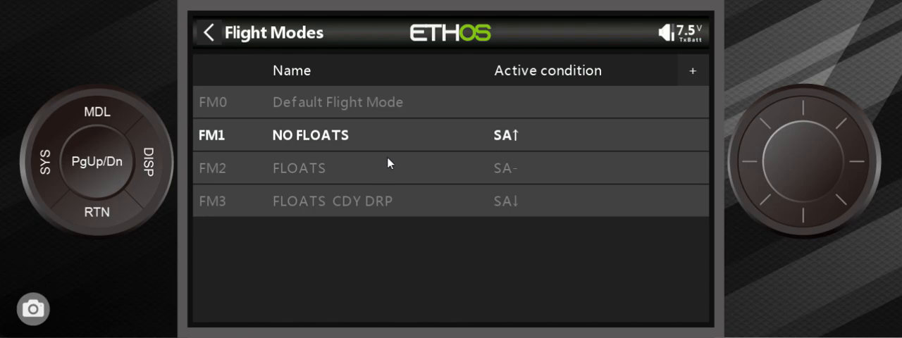
{"action": "mouse_move", "coordinate": [397, 174]}
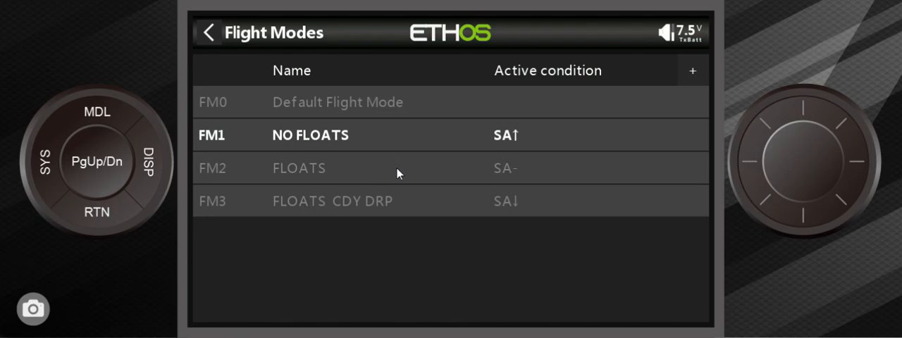
{"action": "mouse_move", "coordinate": [414, 172]}
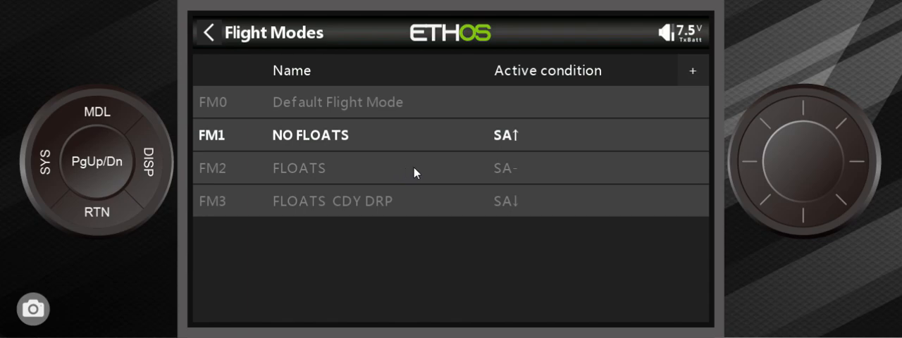
{"action": "mouse_move", "coordinate": [432, 177]}
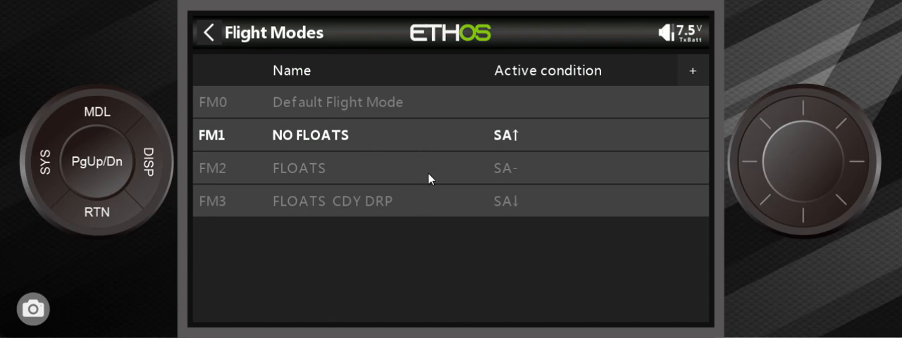
{"action": "mouse_move", "coordinate": [464, 175]}
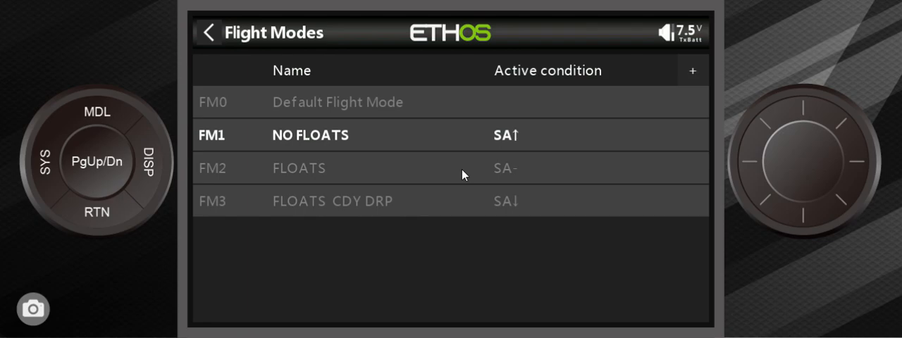
{"action": "mouse_move", "coordinate": [454, 169]}
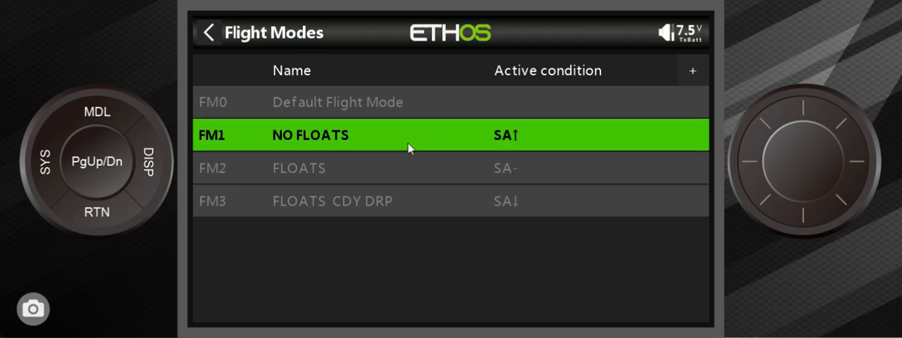
Step: Review the NO FLOATS mode (condition SA↑, 0.0s fades, zero trims) and go back to the list
{"action": "left_click", "coordinate": [311, 135]}
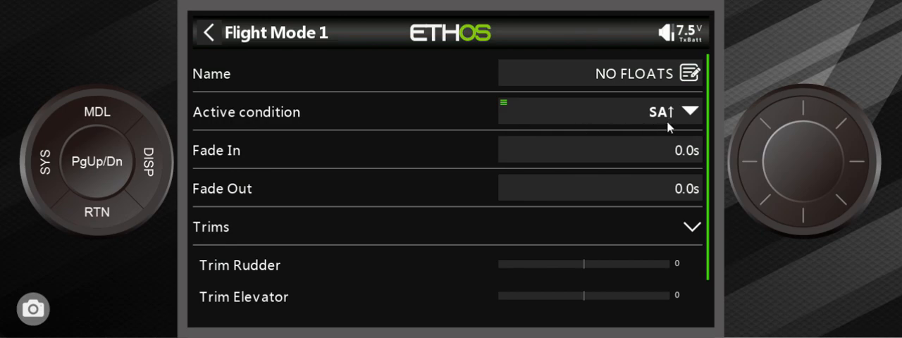
{"action": "mouse_move", "coordinate": [642, 158]}
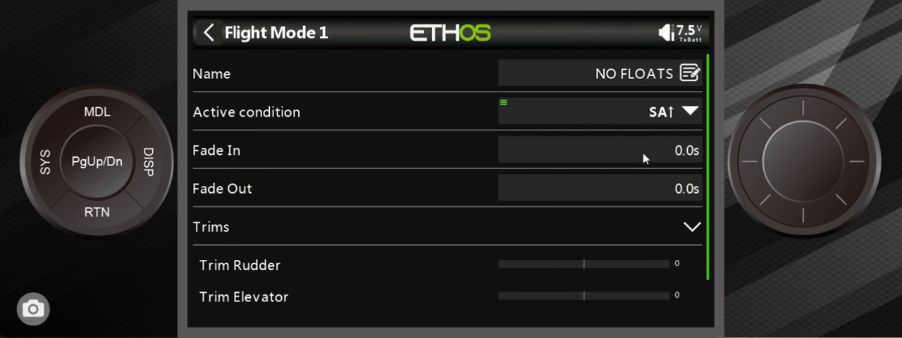
{"action": "mouse_move", "coordinate": [643, 162]}
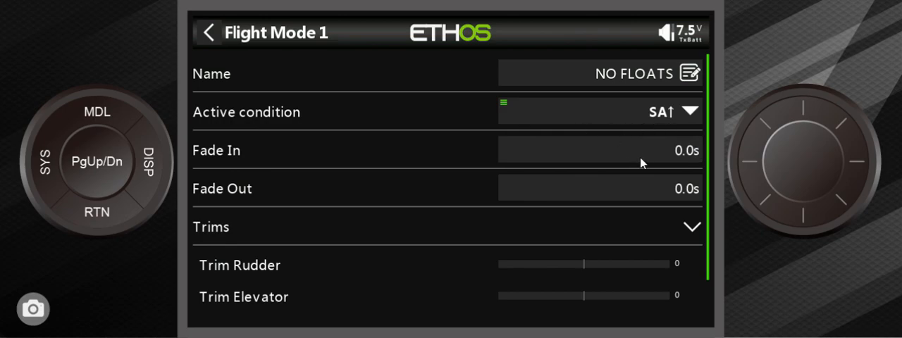
{"action": "mouse_move", "coordinate": [625, 168]}
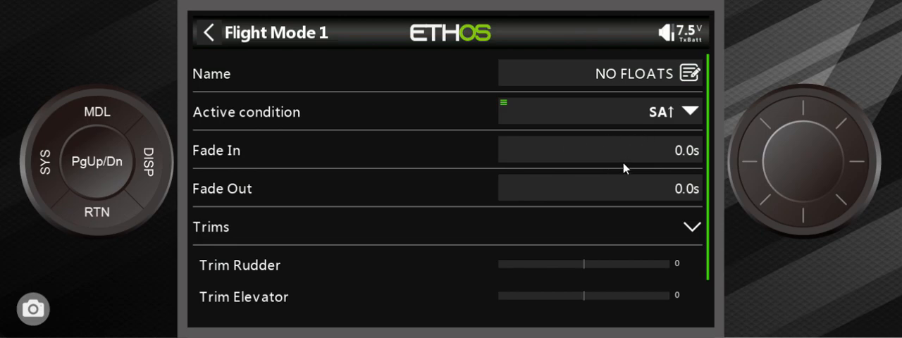
{"action": "mouse_move", "coordinate": [652, 121]}
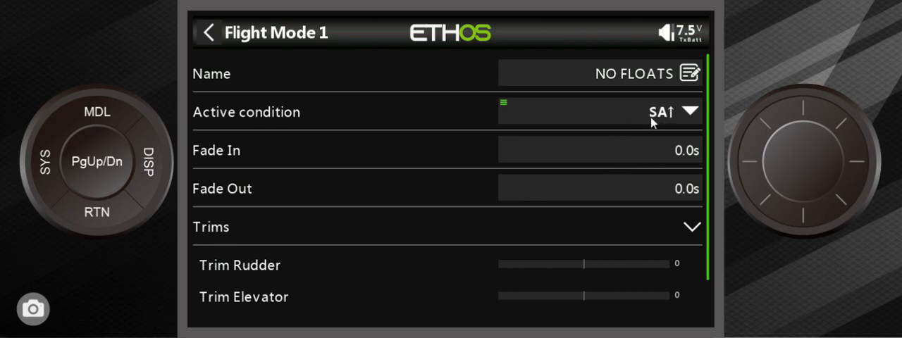
{"action": "mouse_move", "coordinate": [586, 132]}
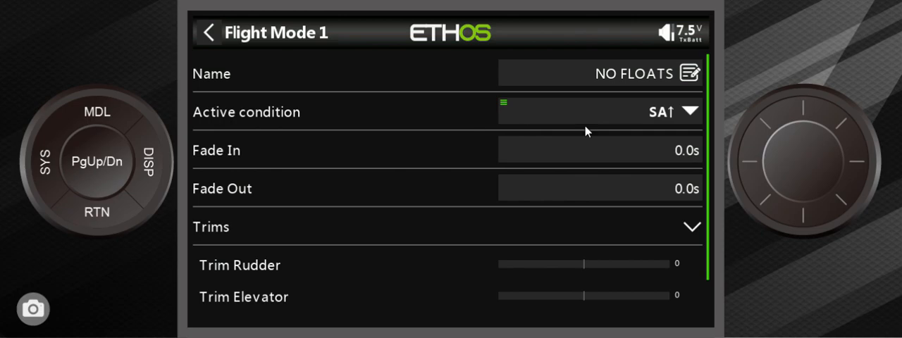
{"action": "mouse_move", "coordinate": [665, 165]}
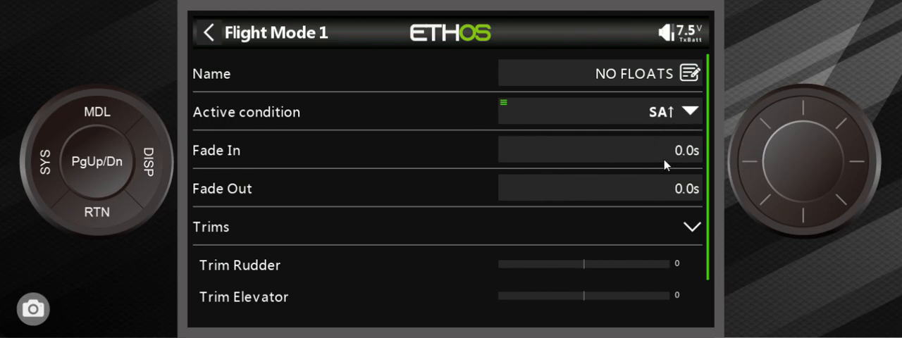
{"action": "mouse_move", "coordinate": [589, 294]}
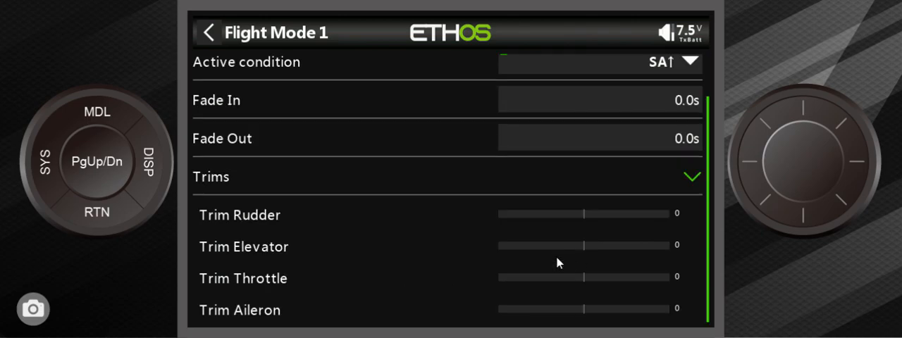
{"action": "mouse_move", "coordinate": [83, 240]}
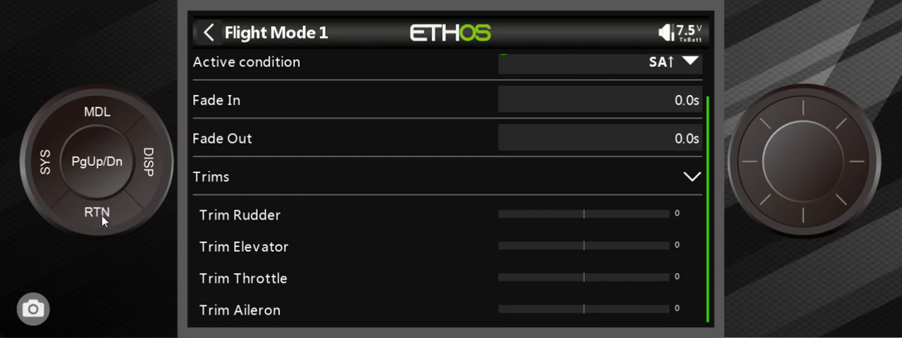
{"action": "left_click", "coordinate": [209, 32]}
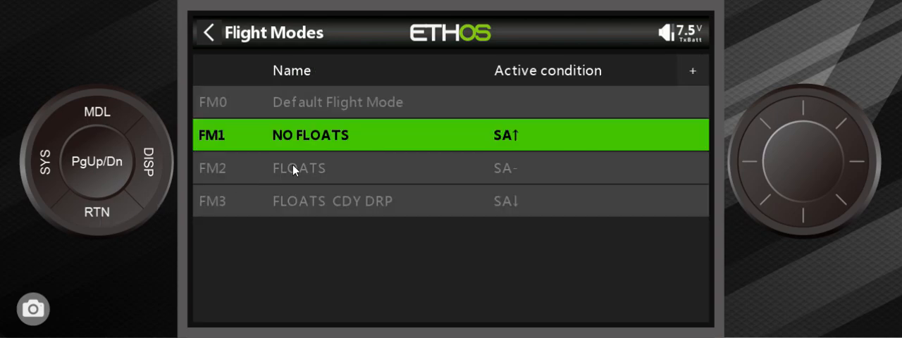
{"action": "mouse_move", "coordinate": [343, 173]}
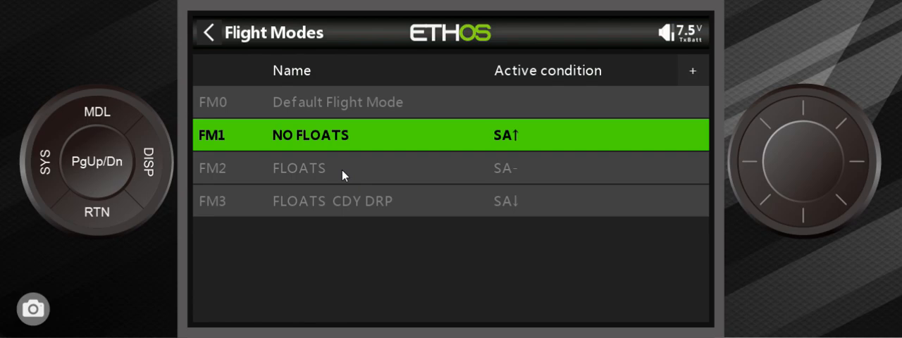
{"action": "mouse_move", "coordinate": [408, 201]}
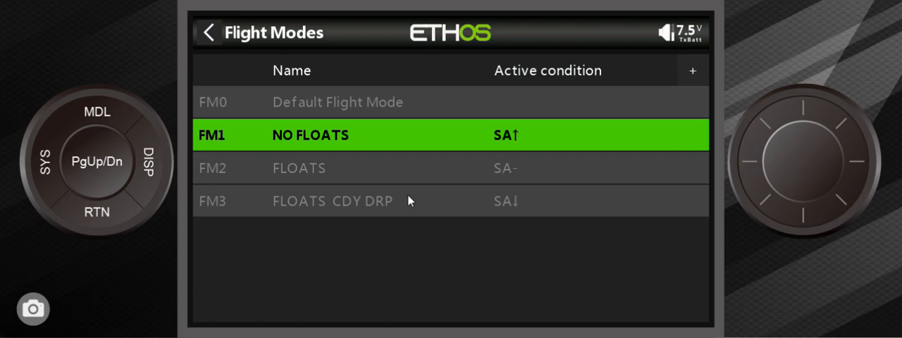
{"action": "mouse_move", "coordinate": [429, 203]}
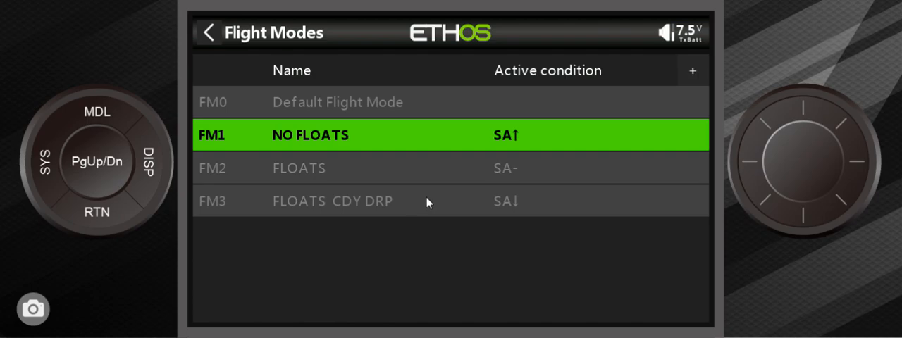
{"action": "mouse_move", "coordinate": [326, 232]}
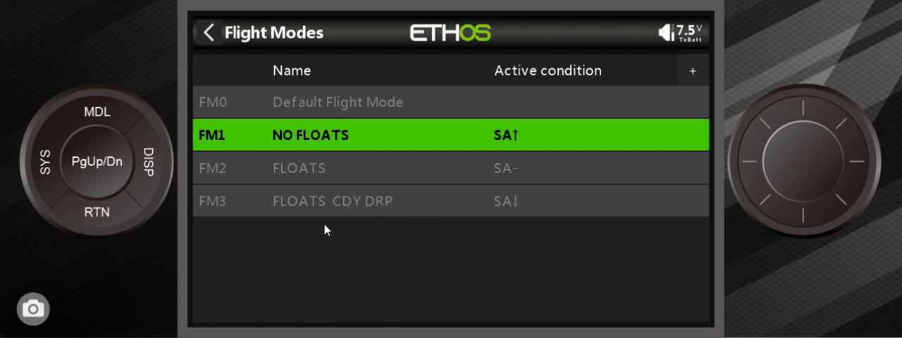
{"action": "mouse_move", "coordinate": [360, 209]}
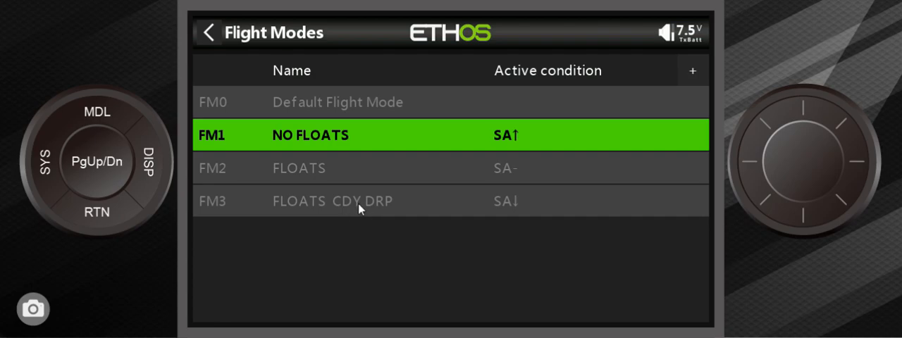
{"action": "mouse_move", "coordinate": [169, 218]}
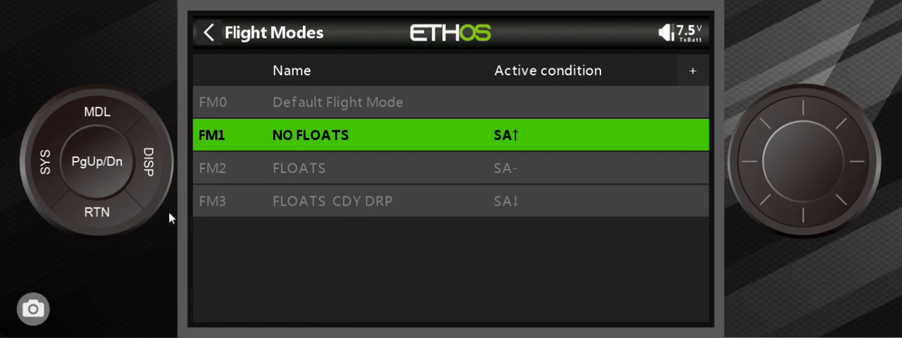
{"action": "mouse_move", "coordinate": [275, 194]}
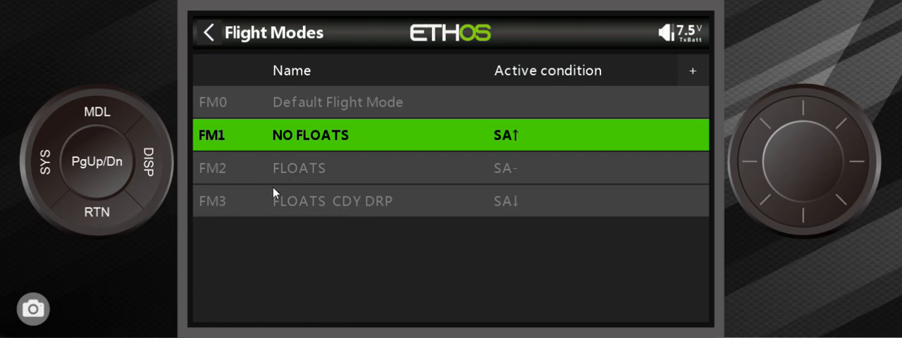
{"action": "mouse_move", "coordinate": [110, 218]}
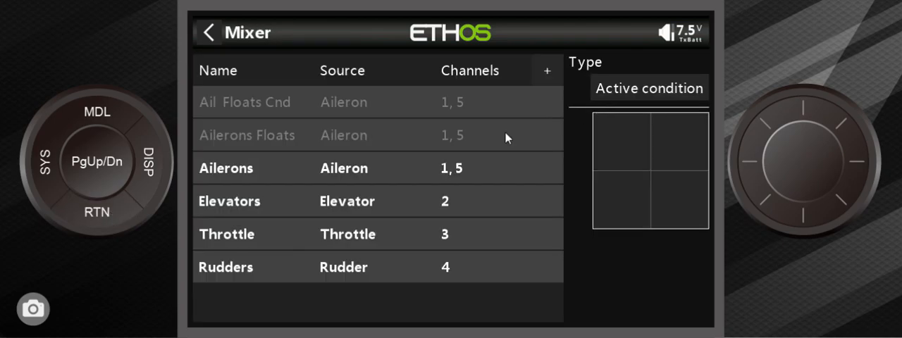
{"action": "mouse_move", "coordinate": [392, 178]}
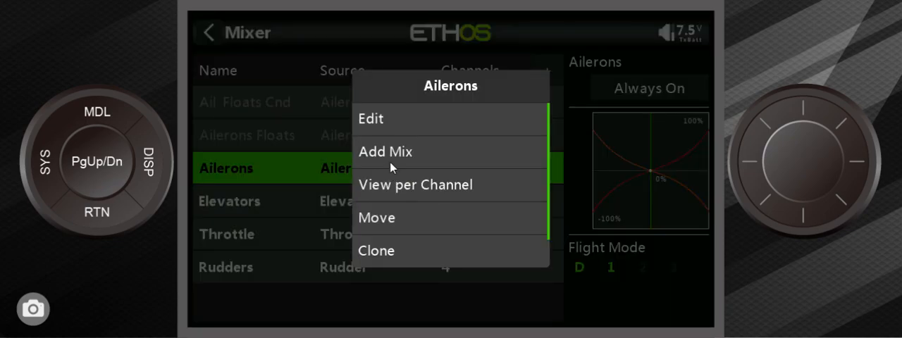
Step: Edit the Ailerons mix showing Always On and SB expo 50%, 40%, 30%
{"action": "left_click", "coordinate": [371, 119]}
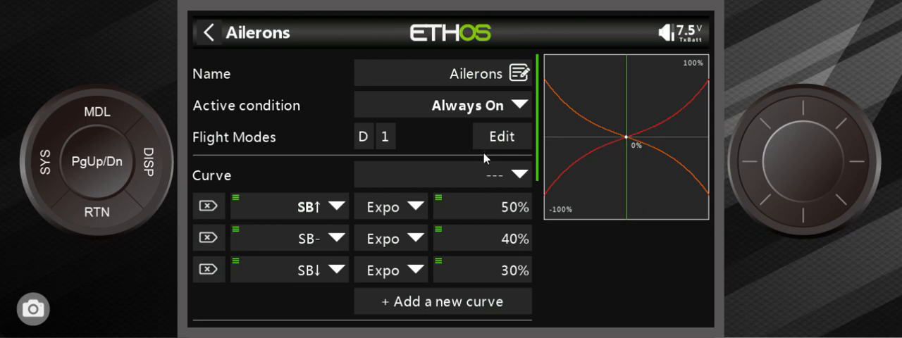
{"action": "mouse_move", "coordinate": [349, 257]}
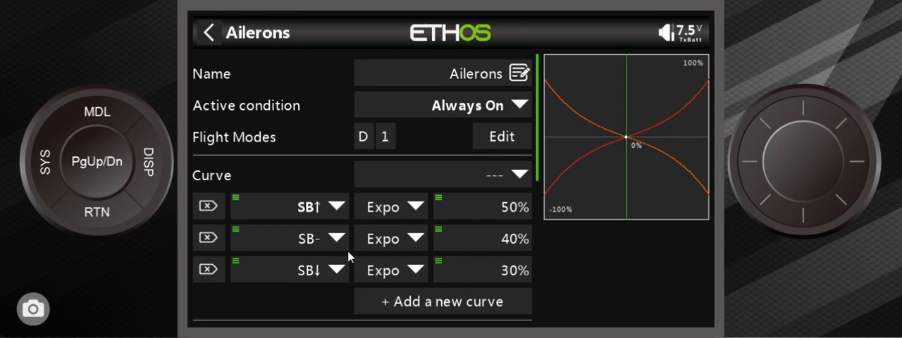
{"action": "mouse_move", "coordinate": [355, 254]}
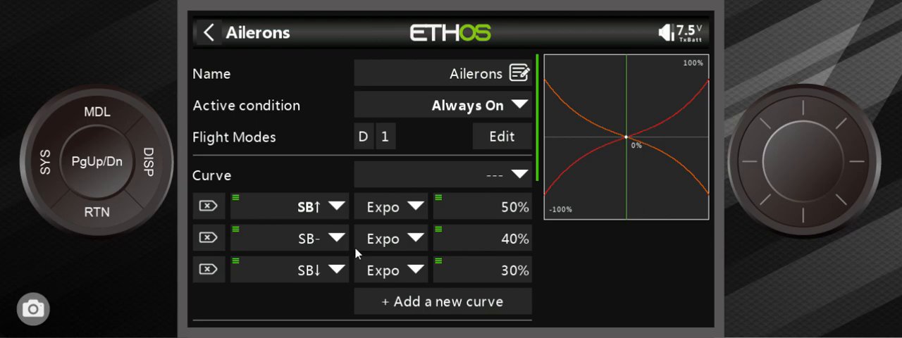
{"action": "mouse_move", "coordinate": [339, 220]}
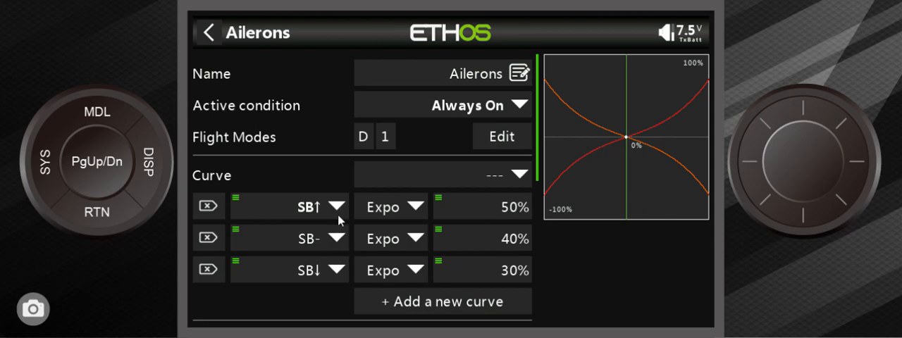
Step: Review the SB expo rows and 70% weight, then bring up the Ailerons mix's flight mode chooser
{"action": "left_click", "coordinate": [208, 236]}
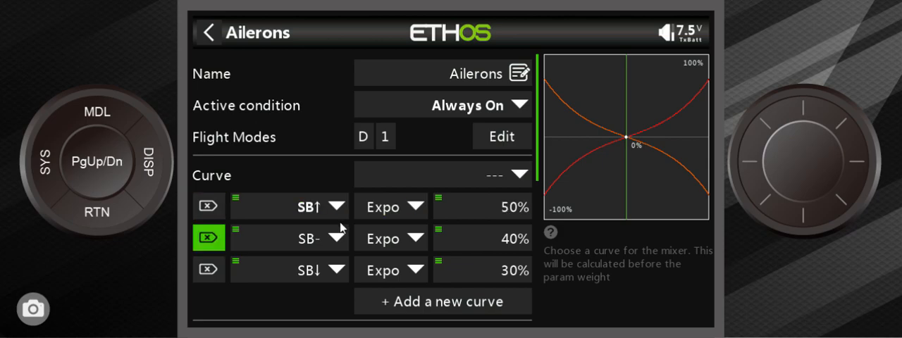
{"action": "scroll", "scroll_direction": "down", "scroll_amount": 3}
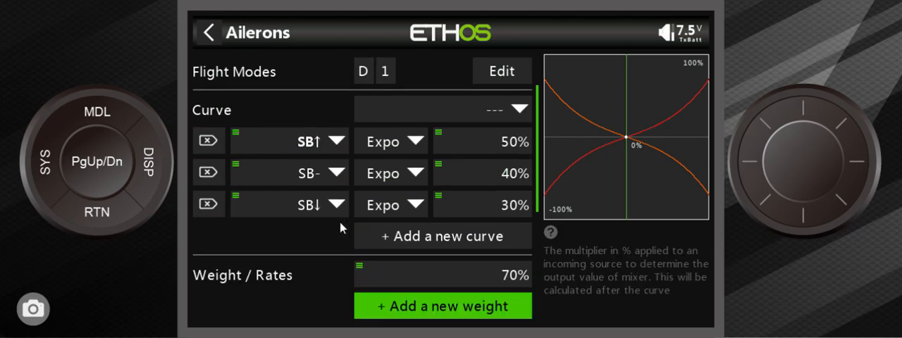
{"action": "mouse_move", "coordinate": [515, 155]}
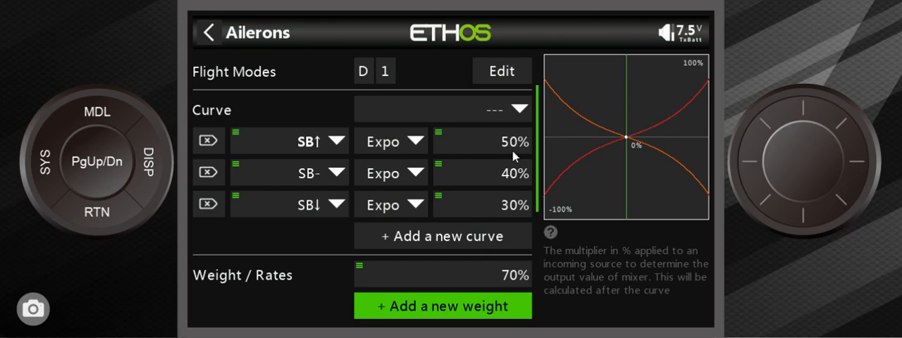
{"action": "mouse_move", "coordinate": [513, 243]}
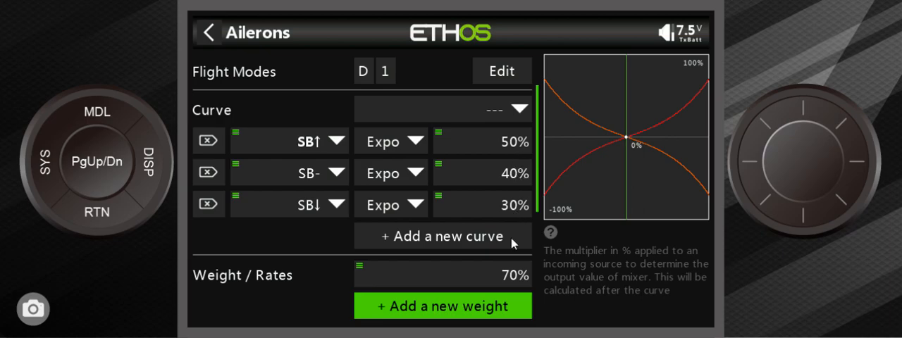
{"action": "mouse_move", "coordinate": [505, 289]}
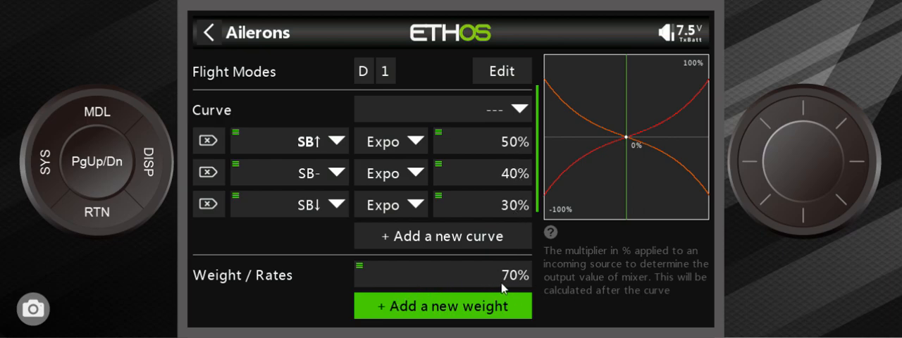
{"action": "mouse_move", "coordinate": [515, 284]}
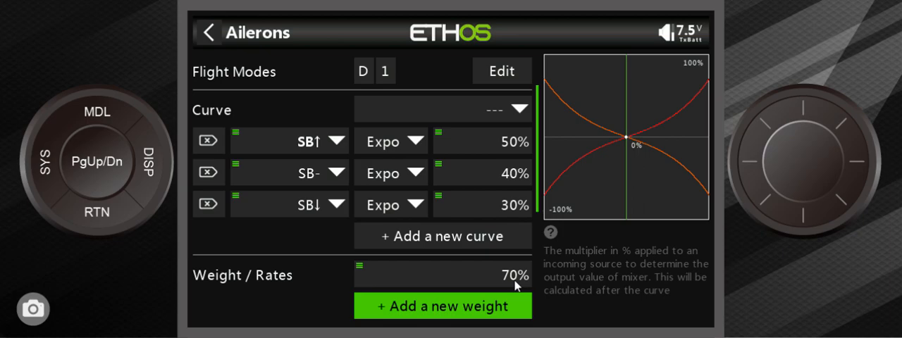
{"action": "mouse_move", "coordinate": [510, 251]}
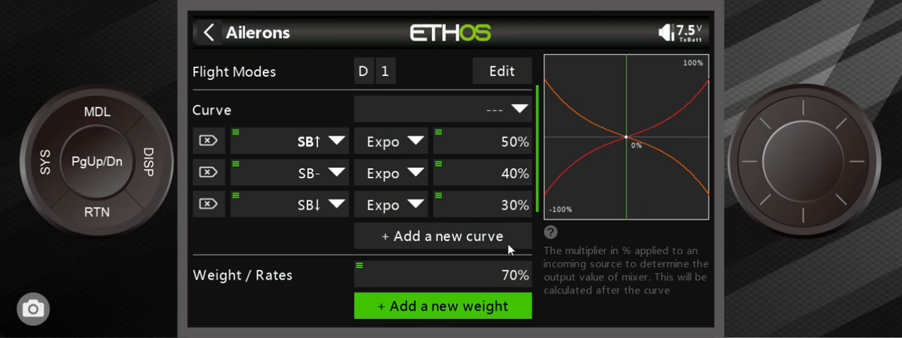
{"action": "left_click", "coordinate": [209, 172]}
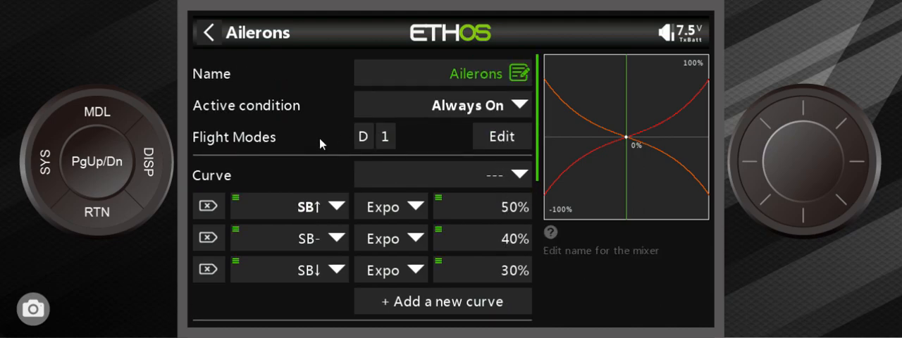
{"action": "mouse_move", "coordinate": [424, 160]}
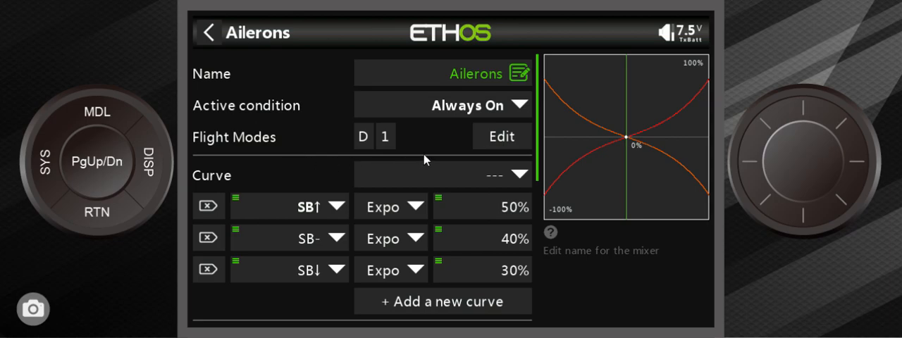
{"action": "mouse_move", "coordinate": [373, 135]}
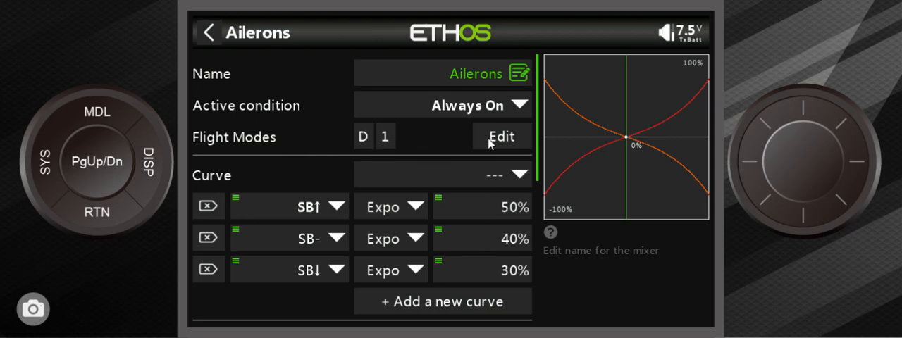
{"action": "left_click", "coordinate": [502, 137]}
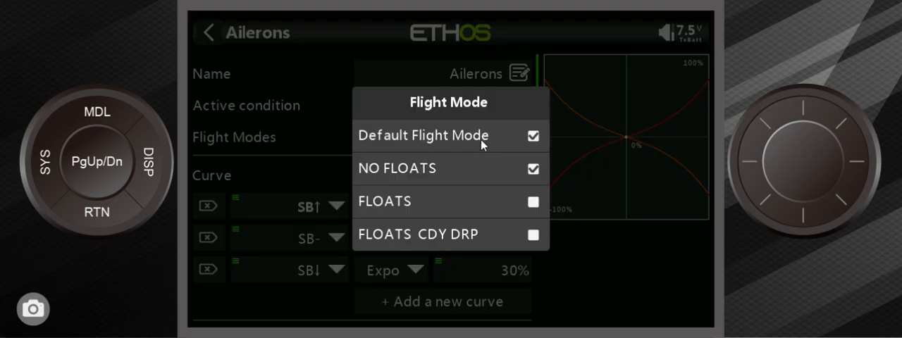
{"action": "mouse_move", "coordinate": [485, 144]}
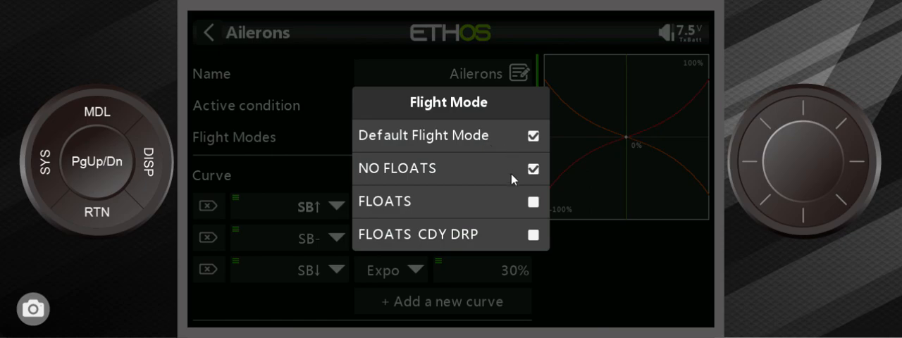
{"action": "mouse_move", "coordinate": [516, 168]}
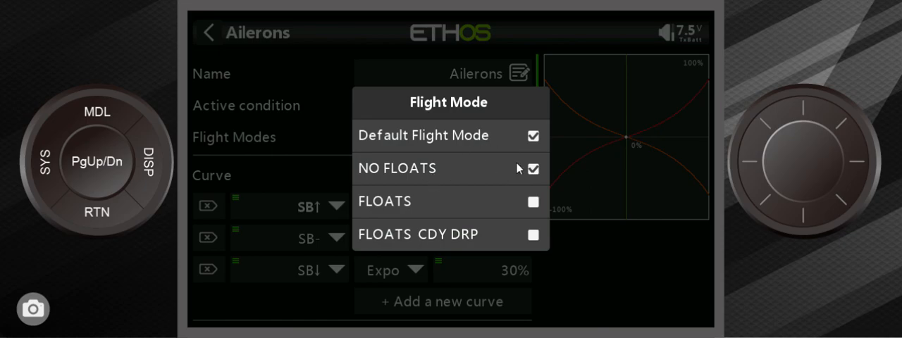
{"action": "mouse_move", "coordinate": [229, 251]}
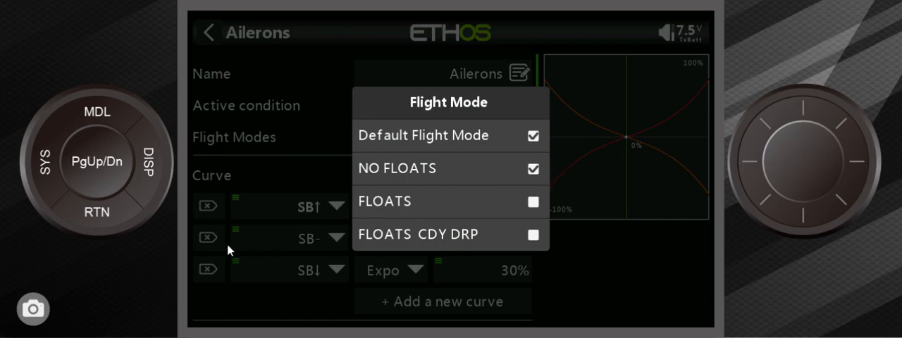
{"action": "mouse_move", "coordinate": [525, 197]}
{"action": "type", "text": " Floats"}
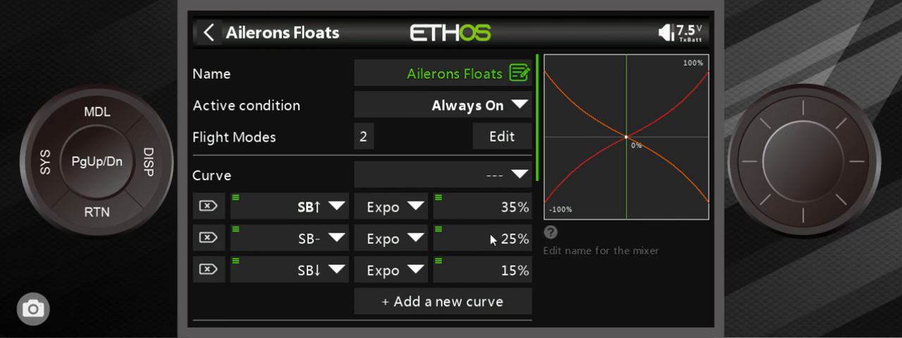
Step: Review the Ailerons Floats mix: SB expo 35%, 25%, 15% and flight mode 2
{"action": "left_click", "coordinate": [208, 206]}
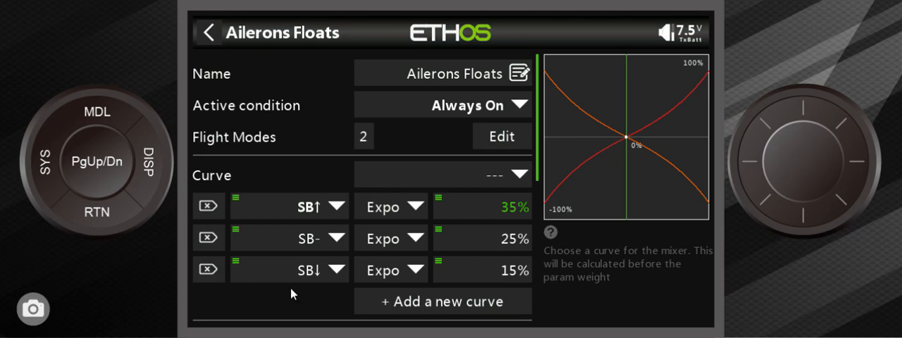
{"action": "mouse_move", "coordinate": [450, 302]}
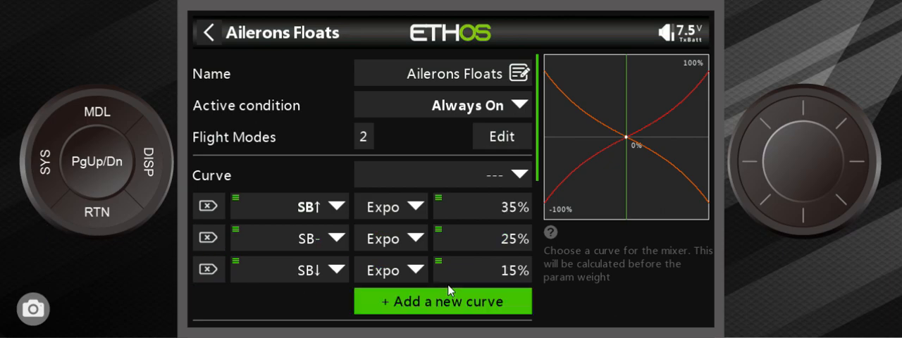
{"action": "scroll", "scroll_direction": "down", "scroll_amount": 3}
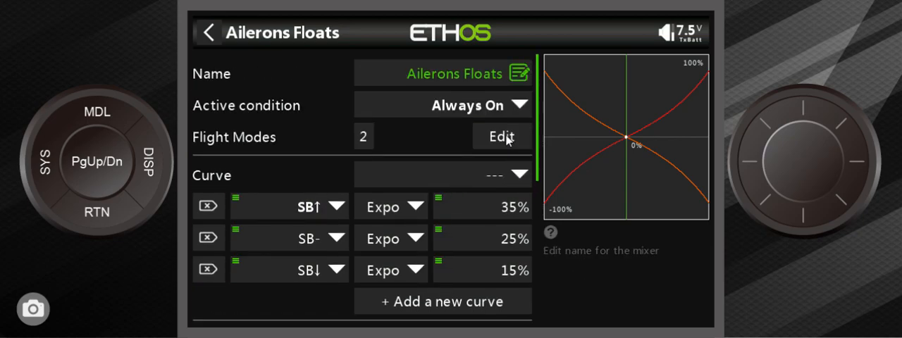
{"action": "left_click", "coordinate": [502, 136]}
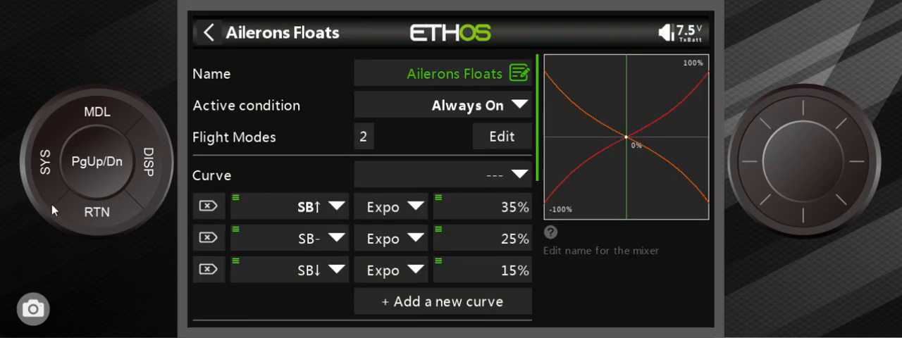
Step: From the Mixer list, edit the Ail Floats Cnd mix and its SB expo 20%, 15%, 10%
{"action": "left_click", "coordinate": [209, 33]}
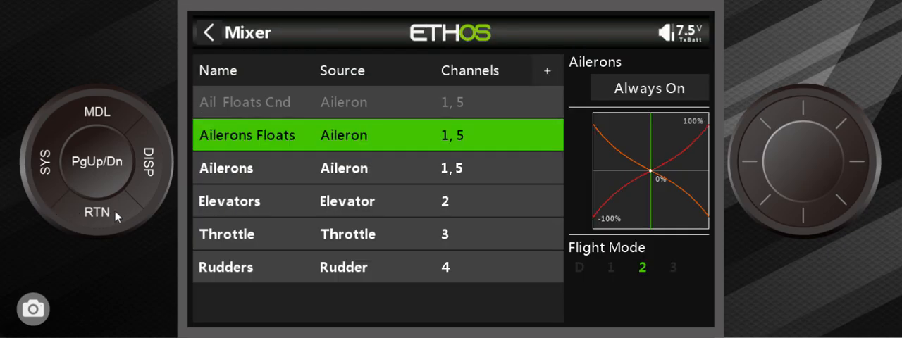
{"action": "left_click", "coordinate": [245, 102]}
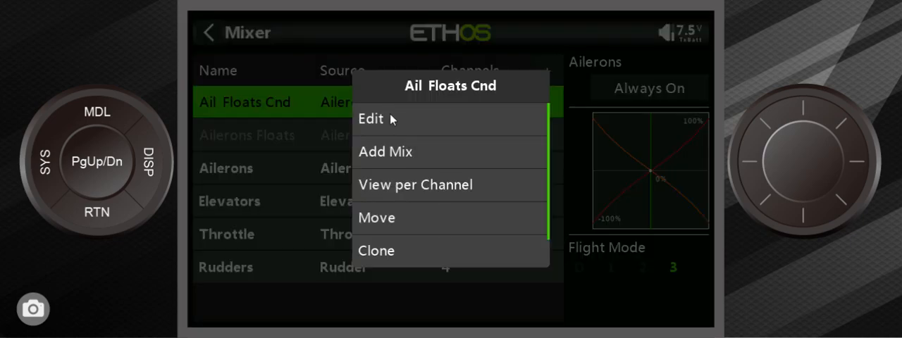
{"action": "left_click", "coordinate": [372, 118]}
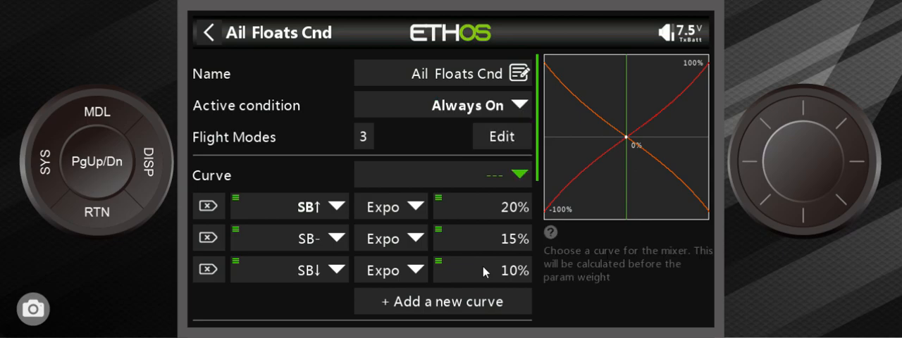
{"action": "left_click", "coordinate": [209, 271]}
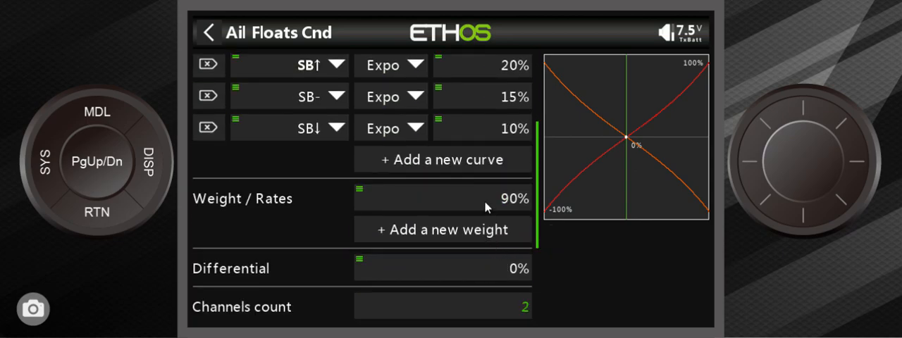
Step: Set weight 90% and flight mode FLOATS CDY DRP, then return to the Mixer list
{"action": "scroll", "scroll_direction": "down", "scroll_amount": 3}
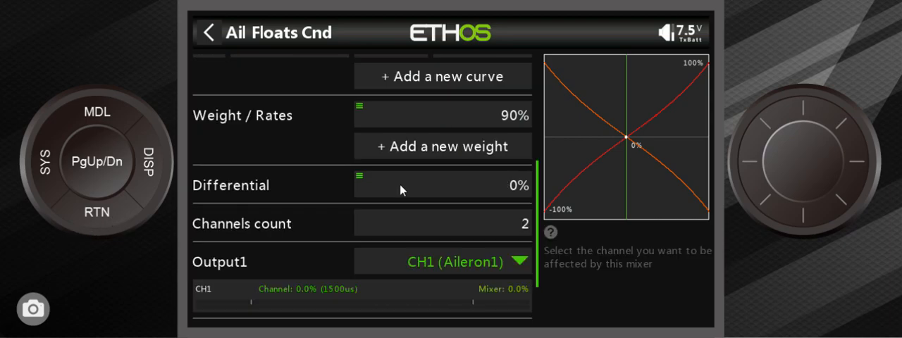
{"action": "left_click", "coordinate": [443, 77]}
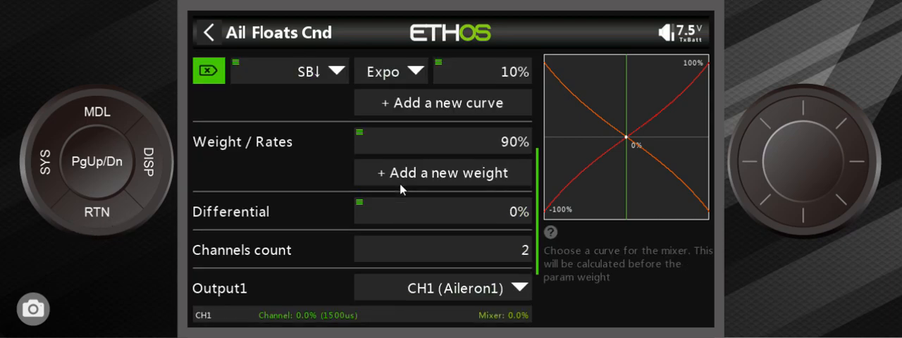
{"action": "left_click", "coordinate": [443, 102]}
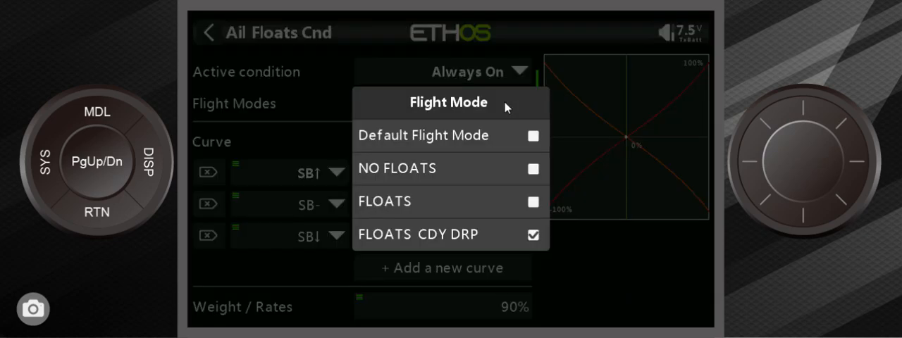
{"action": "mouse_move", "coordinate": [429, 243]}
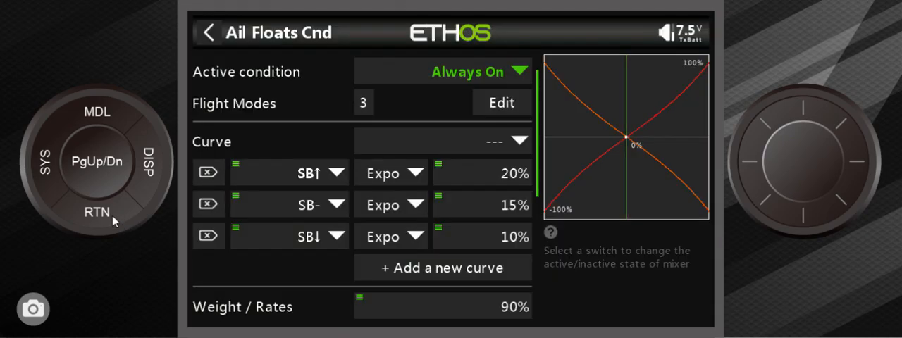
{"action": "left_click", "coordinate": [208, 32]}
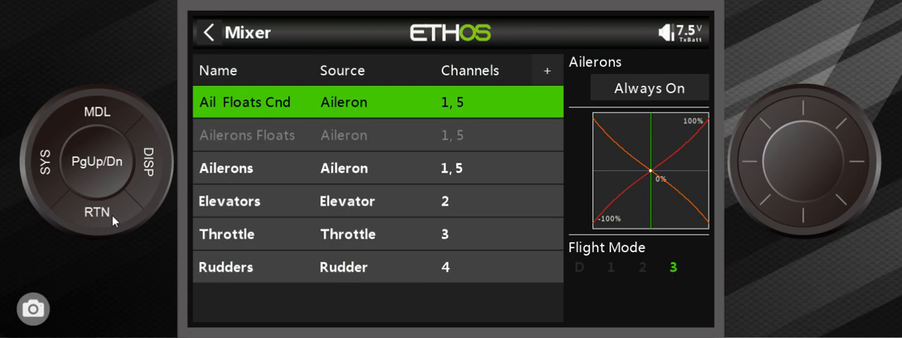
{"action": "mouse_move", "coordinate": [423, 316]}
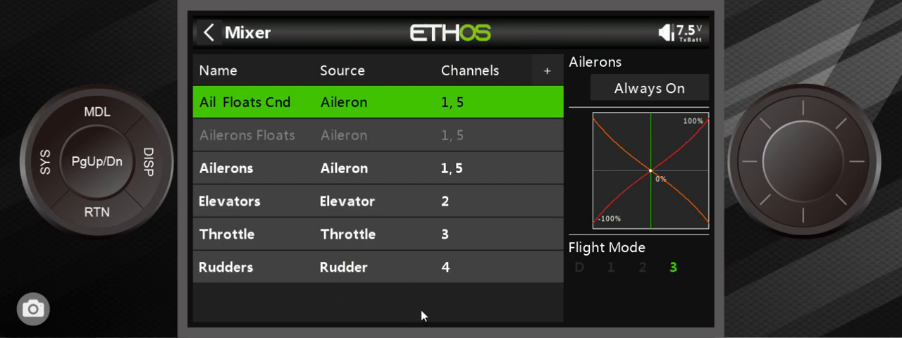
{"action": "mouse_move", "coordinate": [410, 307]}
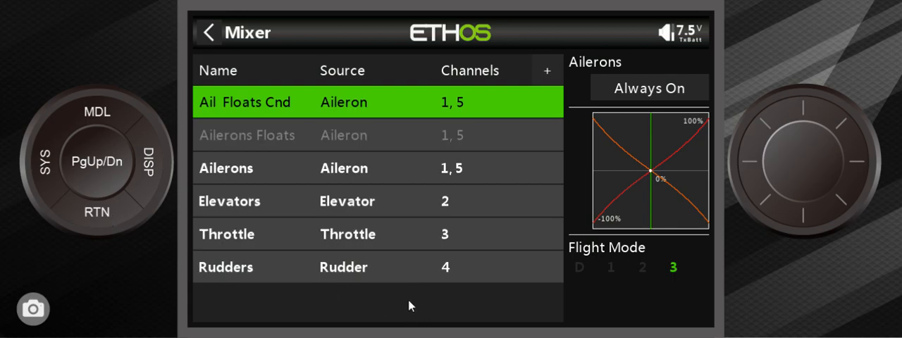
{"action": "mouse_move", "coordinate": [416, 303]}
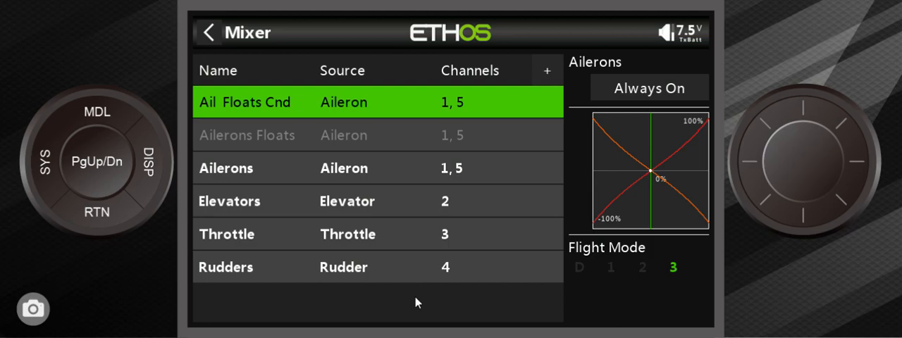
{"action": "mouse_move", "coordinate": [404, 315]}
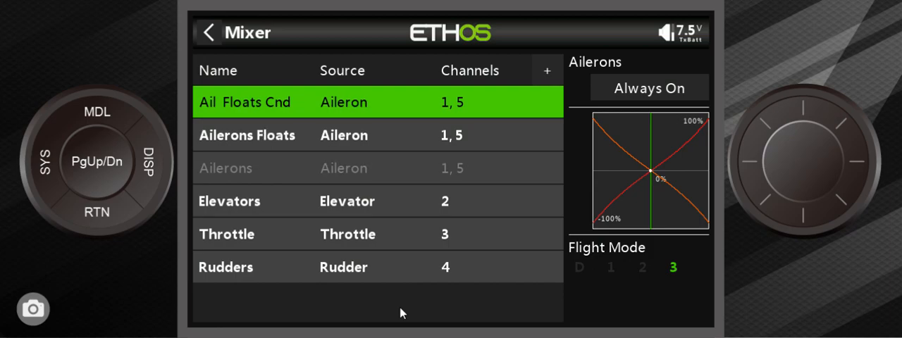
{"action": "mouse_move", "coordinate": [392, 307]}
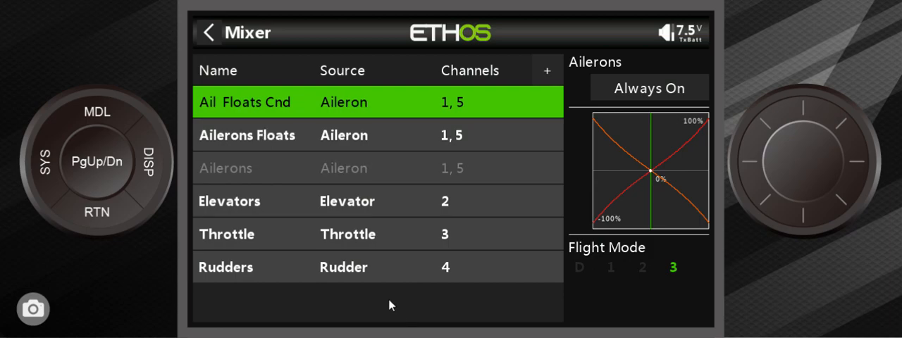
{"action": "mouse_move", "coordinate": [288, 148]}
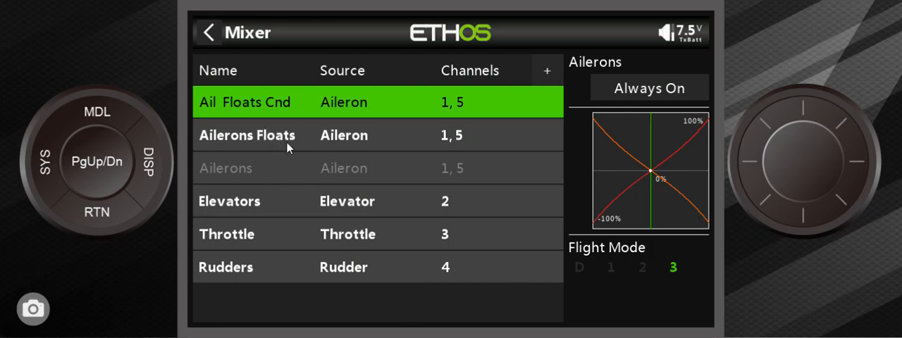
{"action": "mouse_move", "coordinate": [406, 261]}
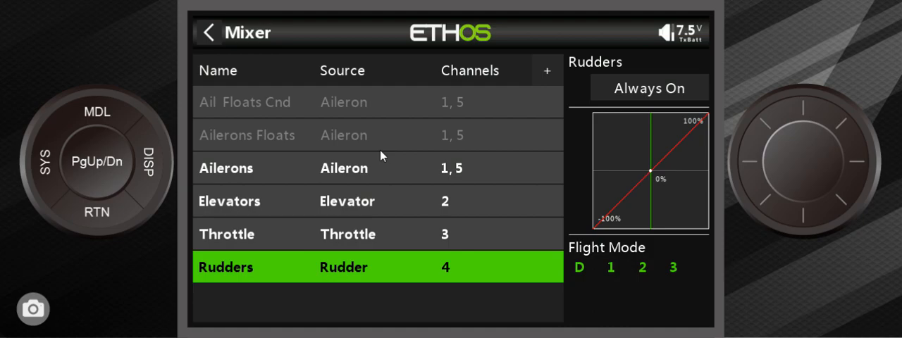
{"action": "mouse_move", "coordinate": [259, 120]}
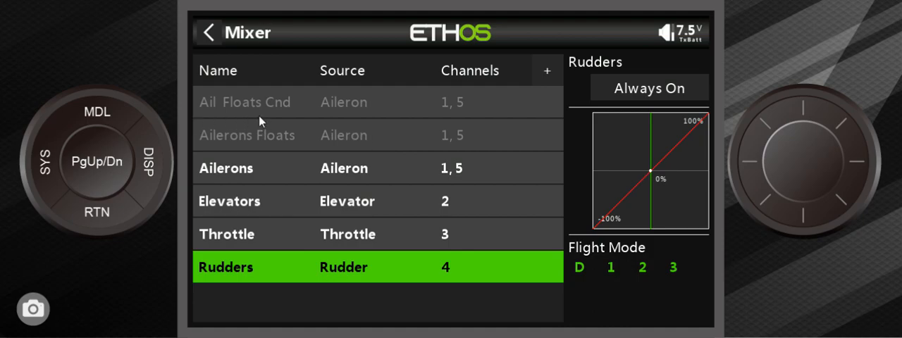
{"action": "mouse_move", "coordinate": [267, 111]}
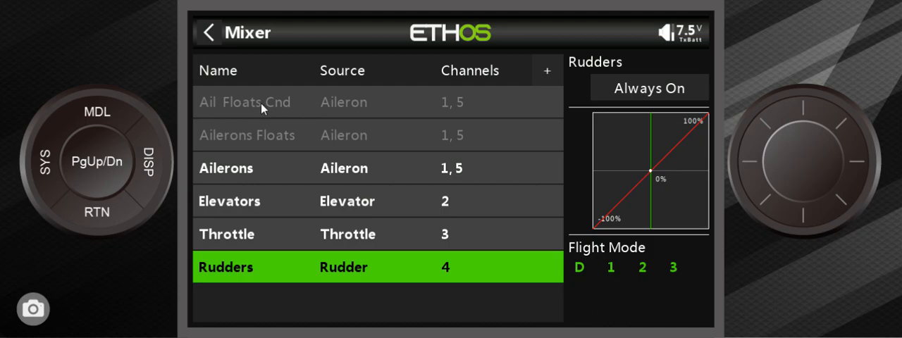
{"action": "mouse_move", "coordinate": [416, 153]}
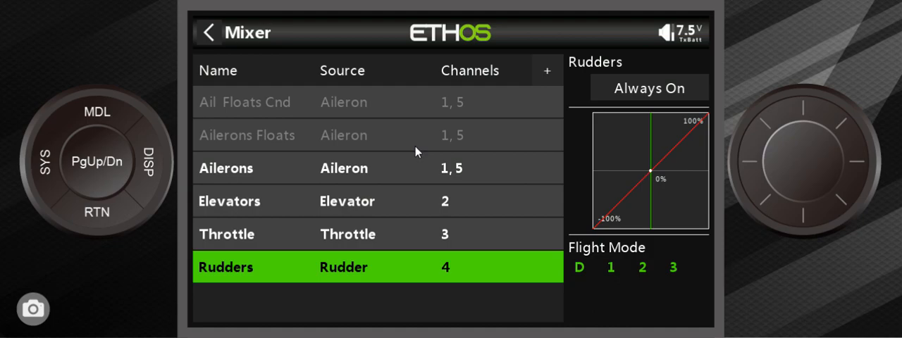
{"action": "mouse_move", "coordinate": [386, 147]}
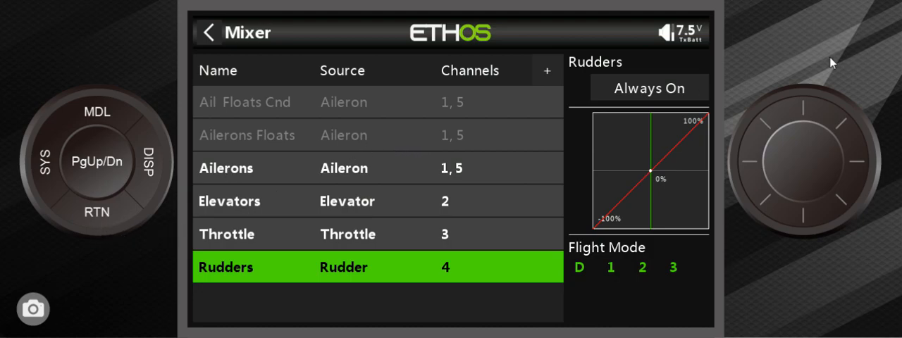
{"action": "mouse_move", "coordinate": [788, 83]}
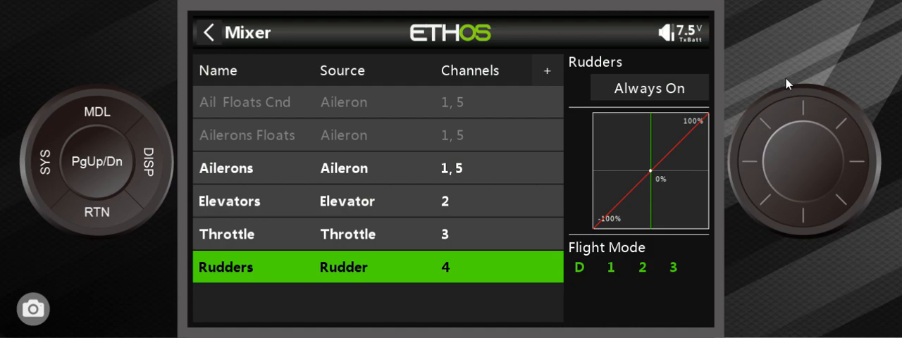